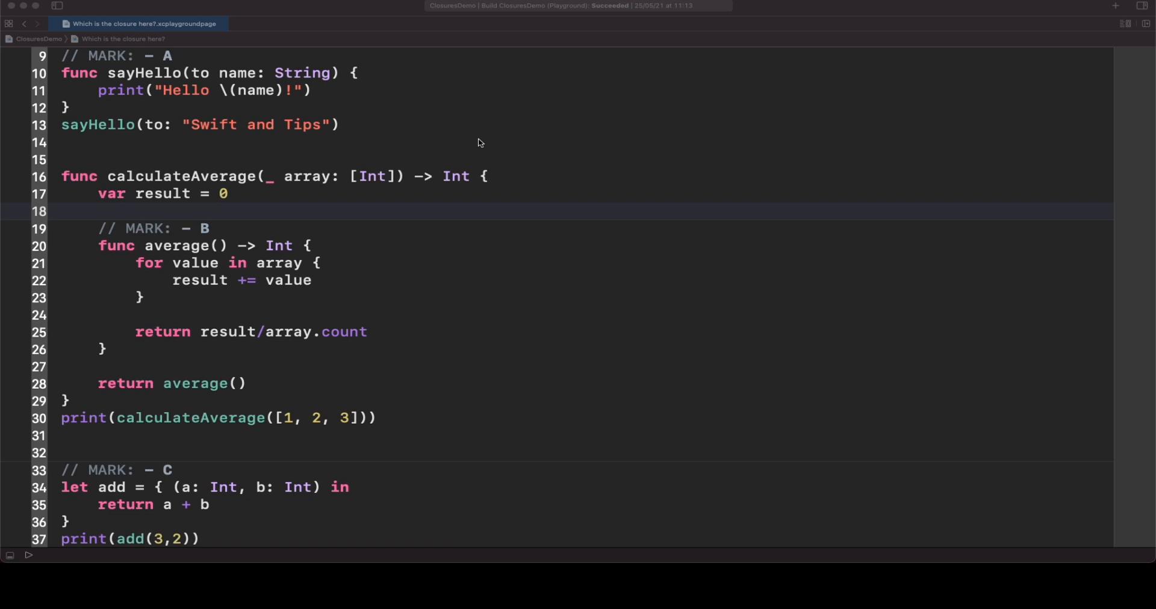
Review the add closure, sayHello and nested average functions, then dismiss the map options popover
scroll("down", 3)
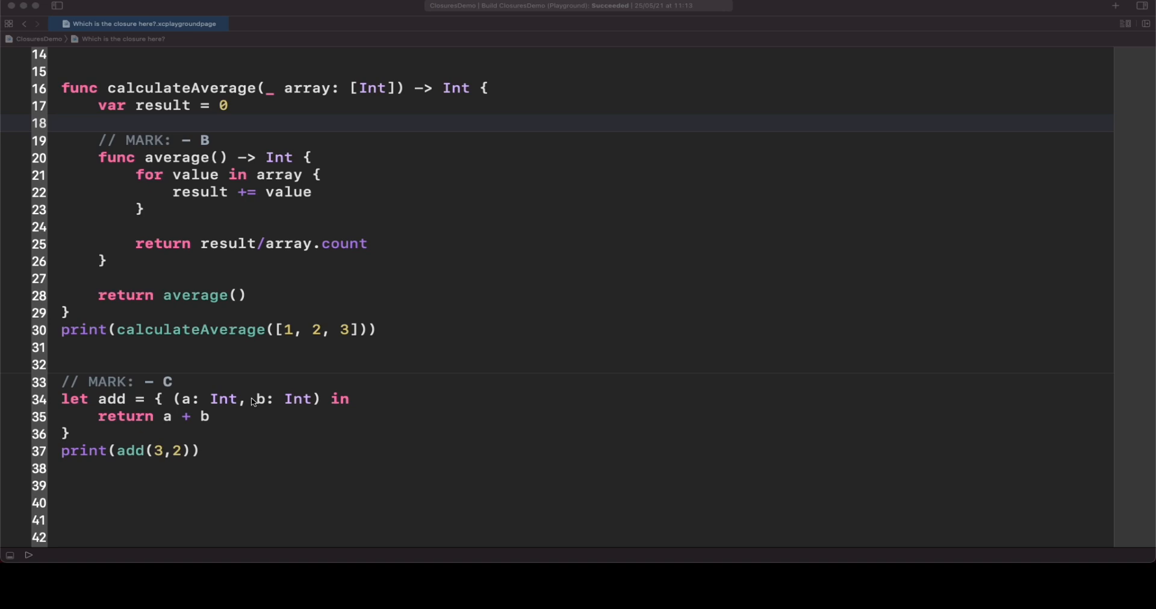
mouse_move(243, 402)
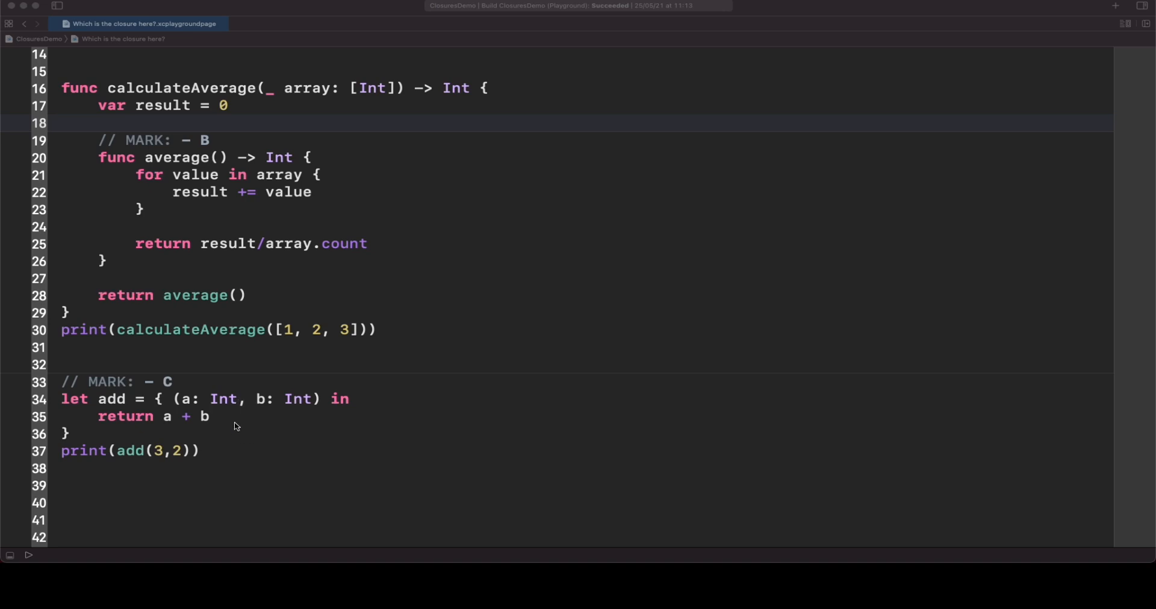
mouse_move(225, 418)
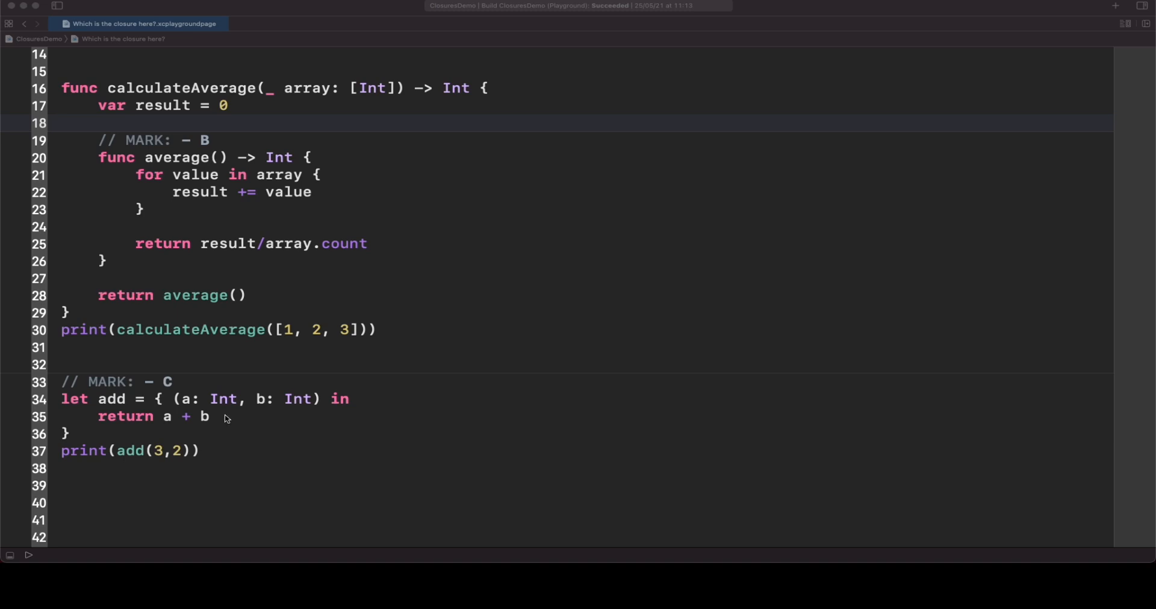
left_click_drag(172, 400, 320, 399)
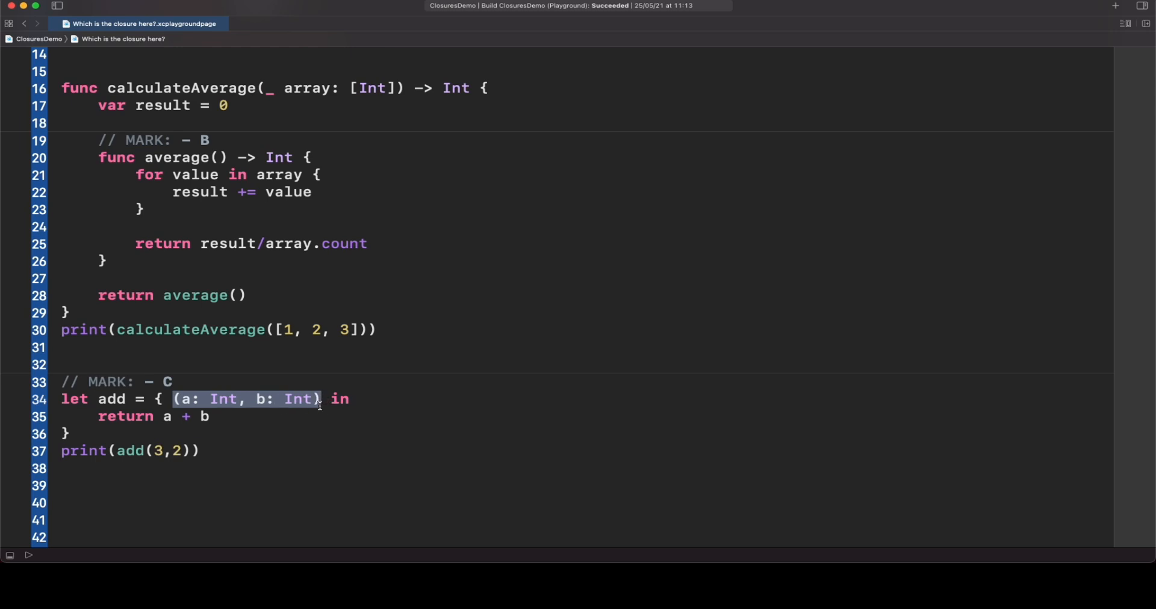
double_click(340, 399)
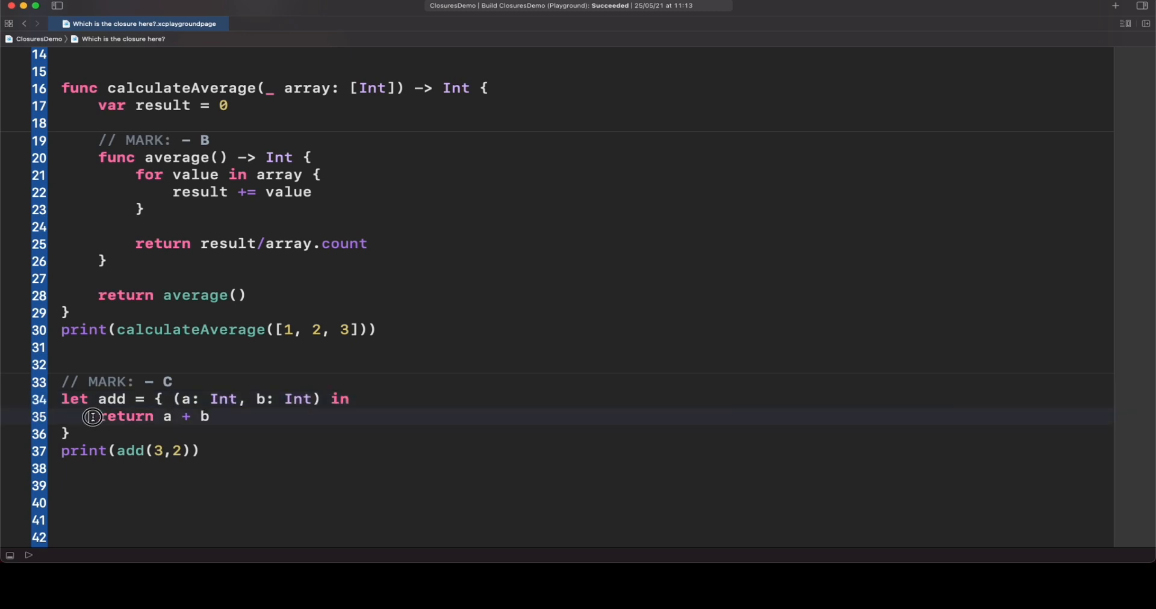
left_click_drag(95, 416, 210, 416)
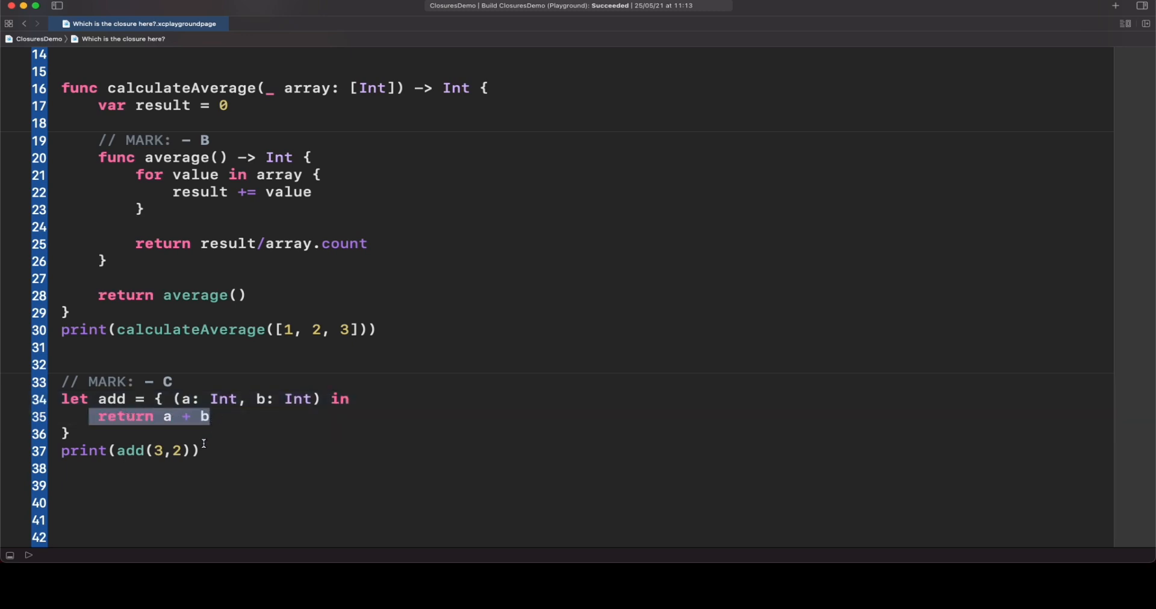
mouse_move(156, 417)
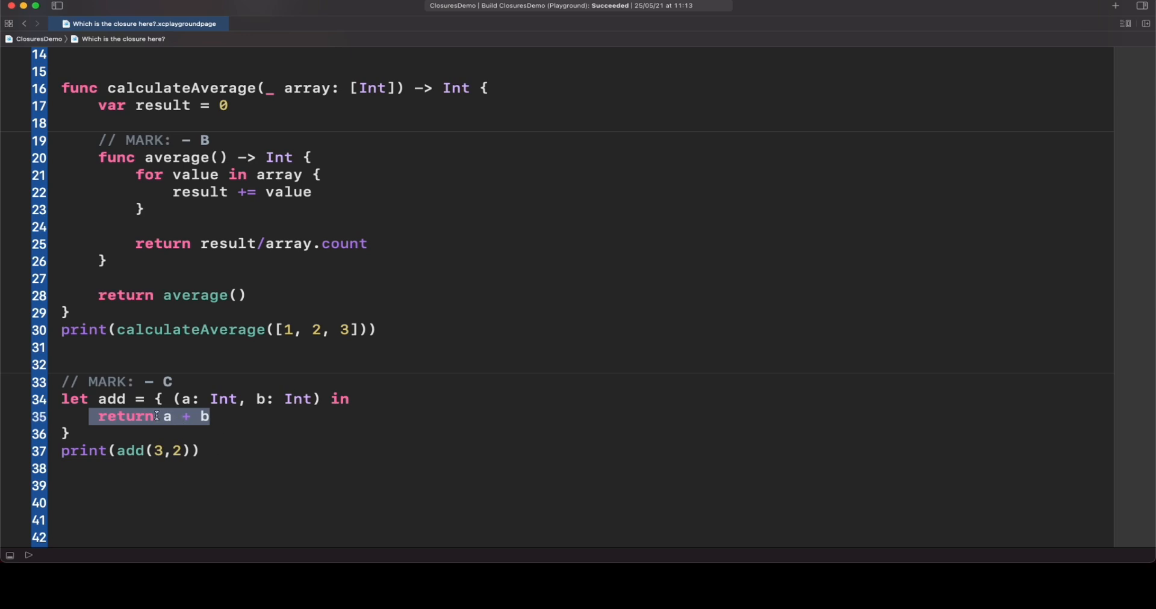
left_click(156, 416)
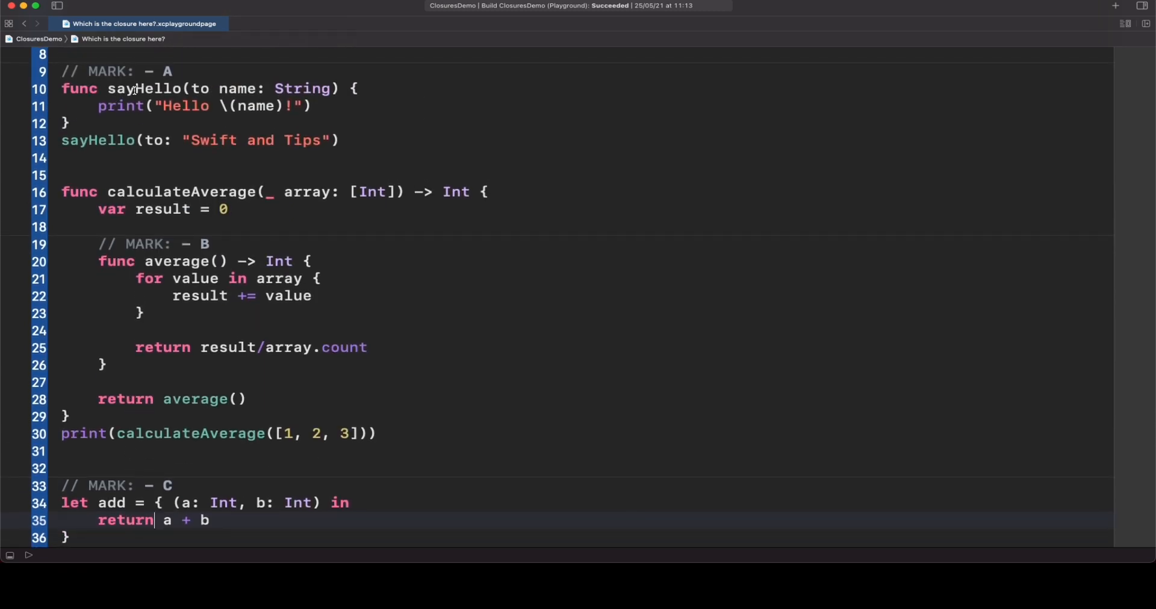
left_click(60, 88)
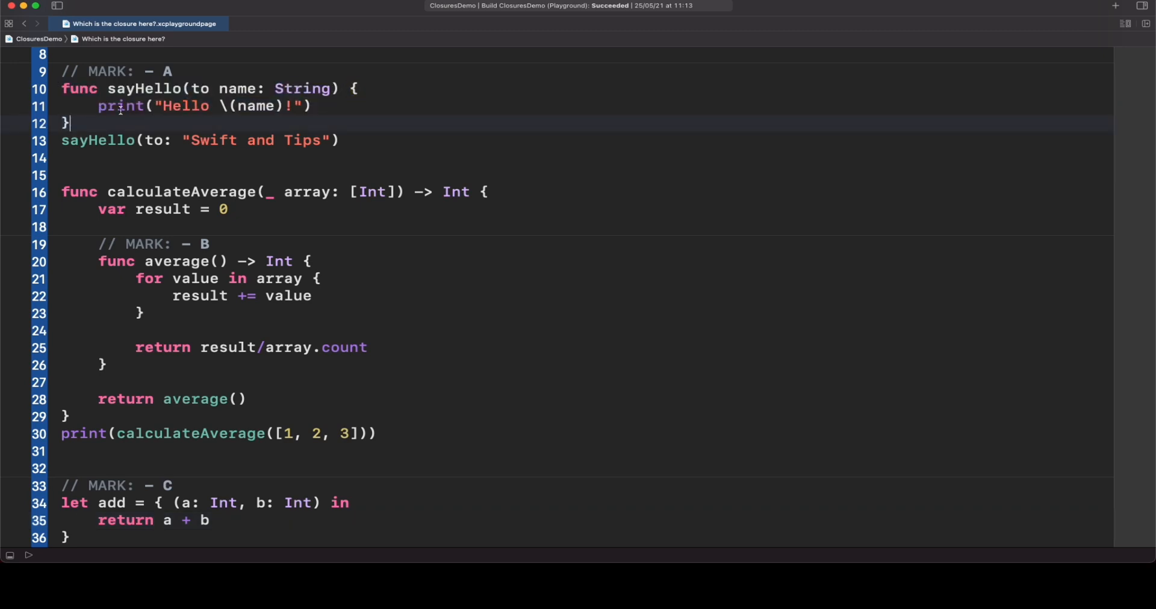
mouse_move(187, 244)
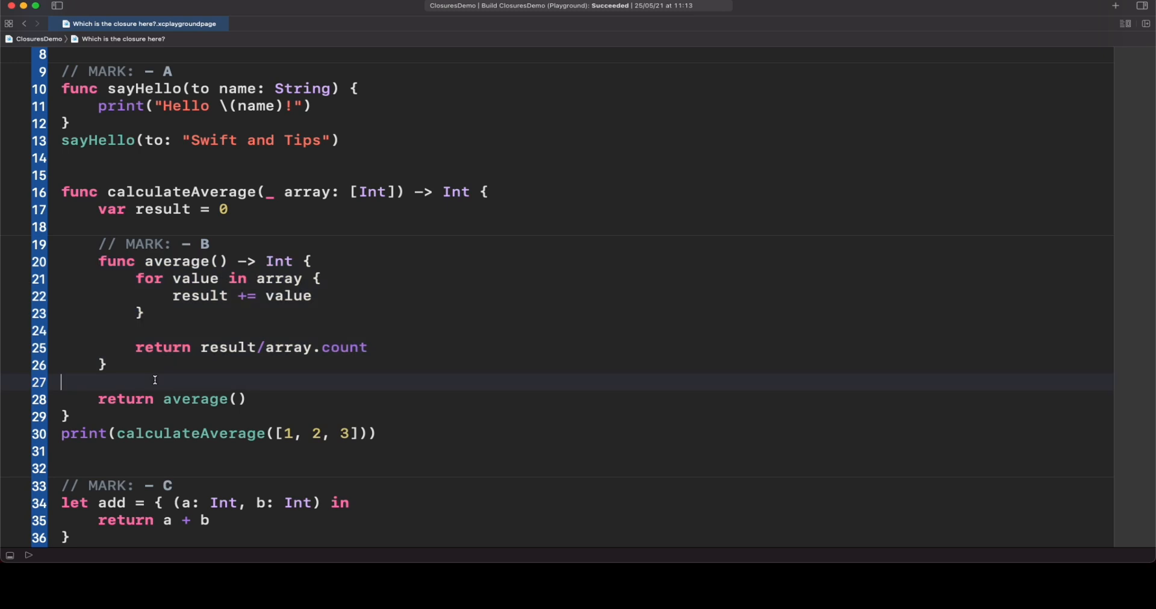
mouse_move(137, 261)
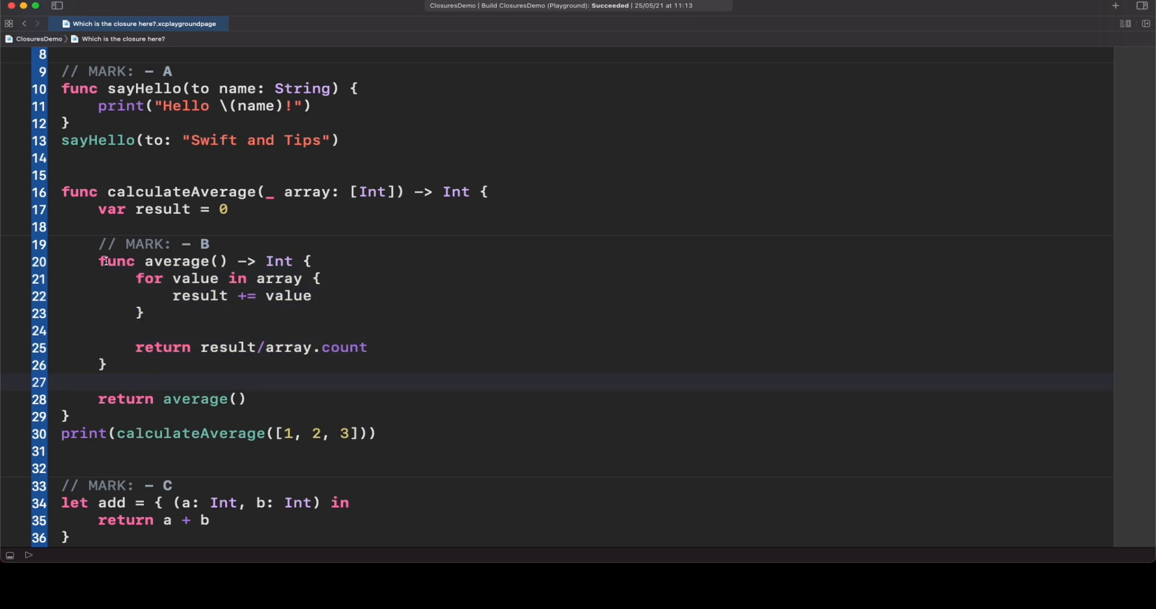
left_click(60, 382)
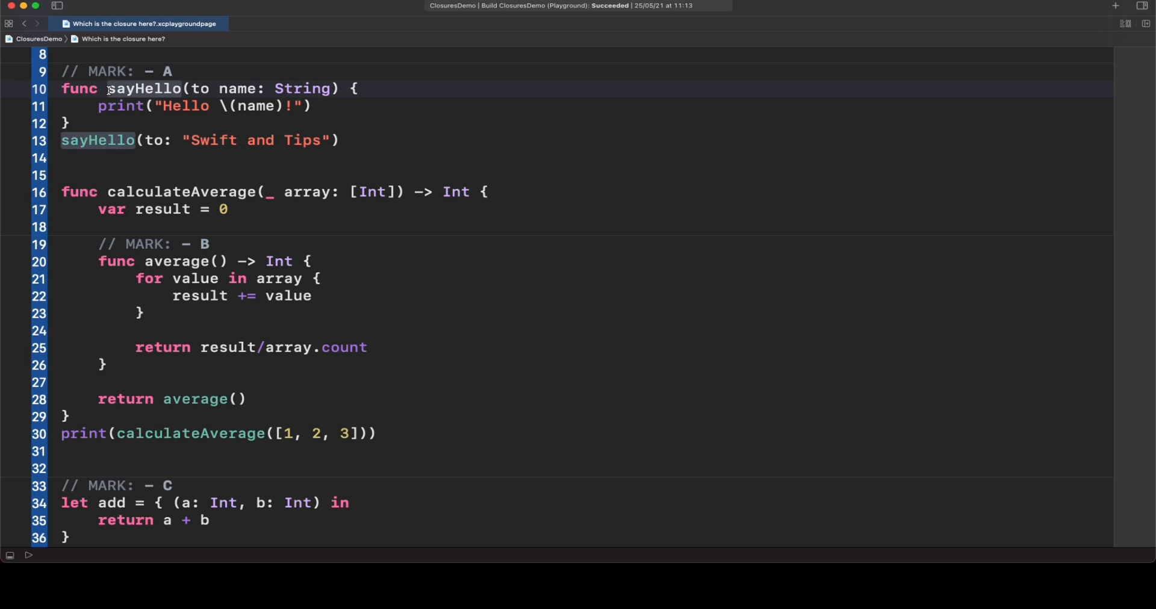
double_click(120, 106)
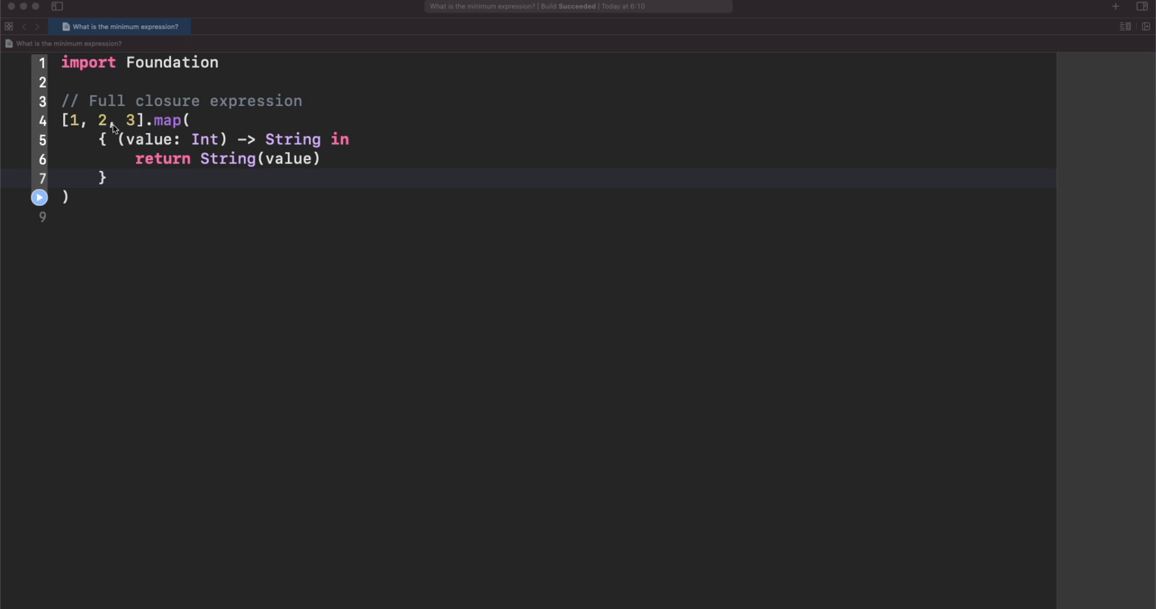
mouse_move(142, 148)
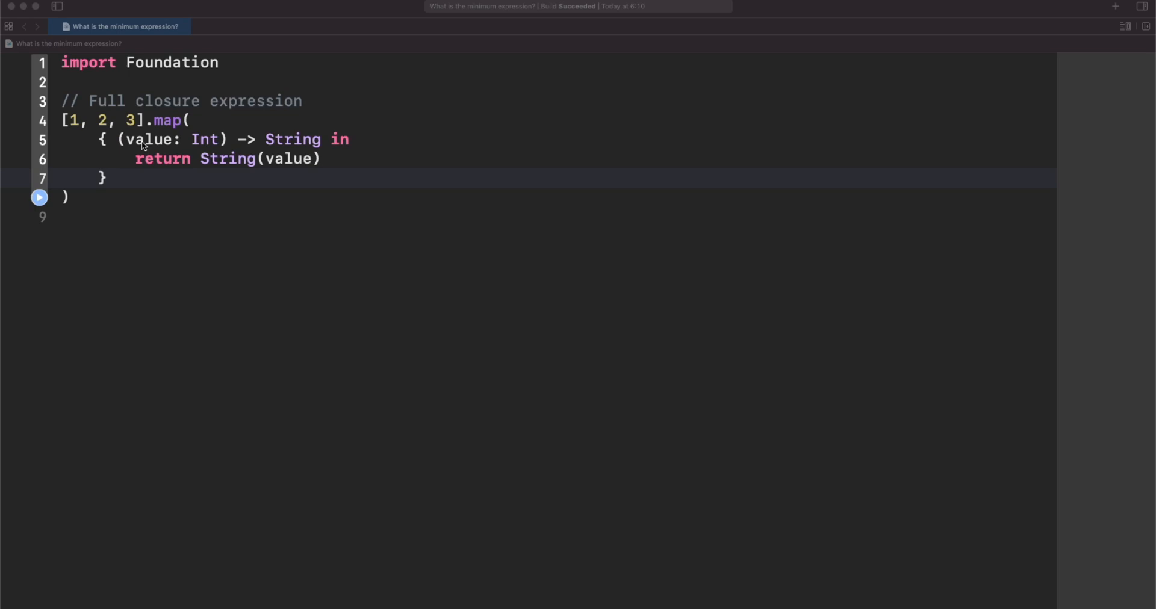
mouse_move(169, 121)
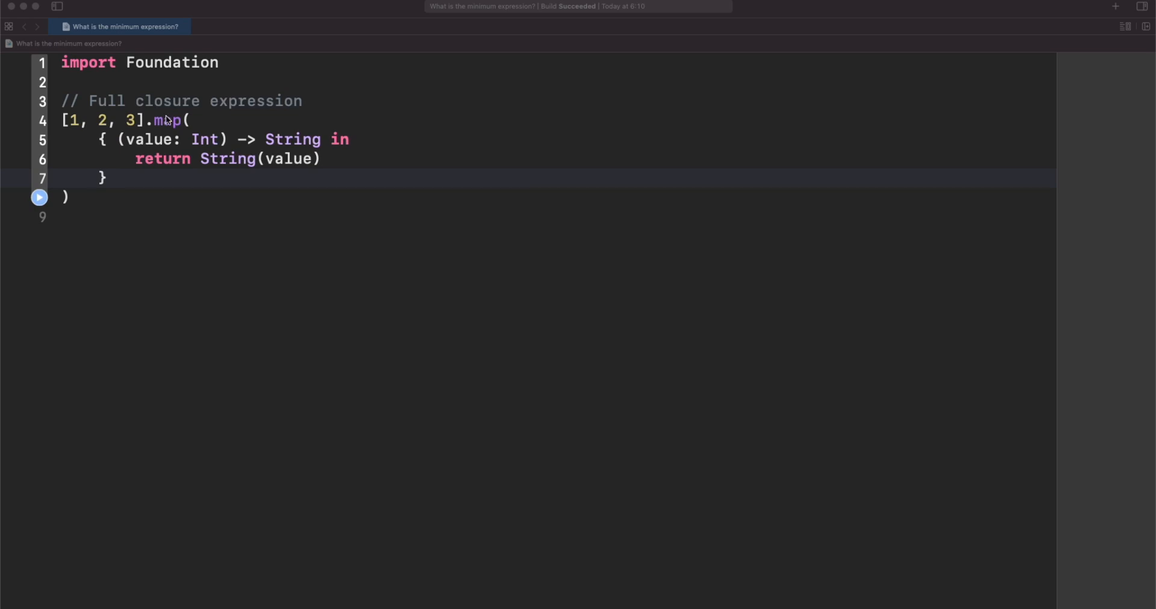
mouse_move(186, 135)
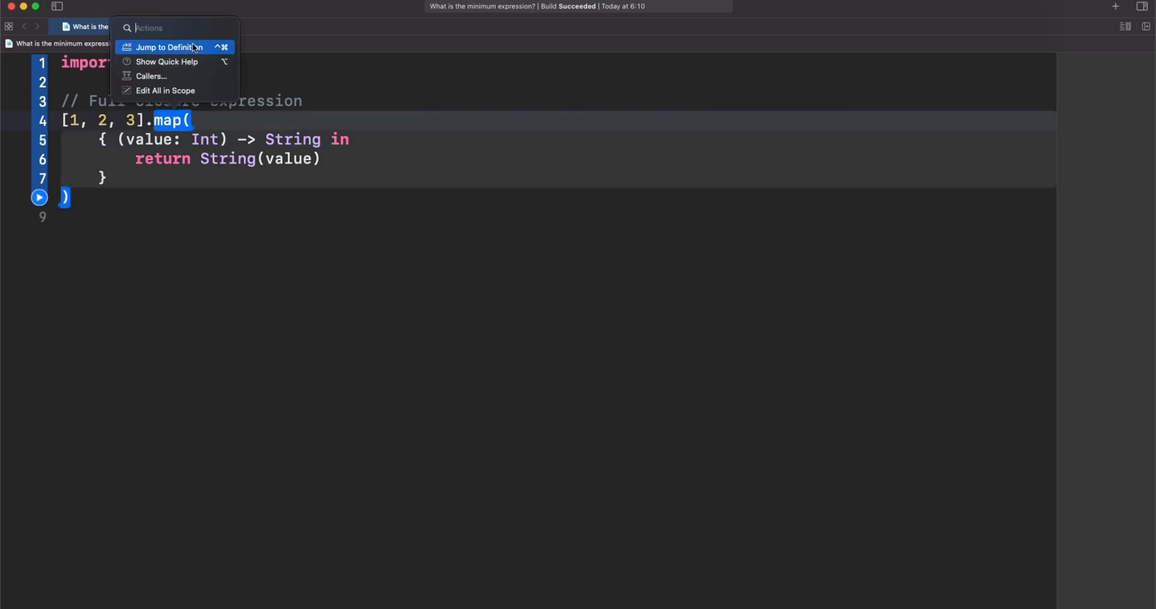
left_click(170, 47)
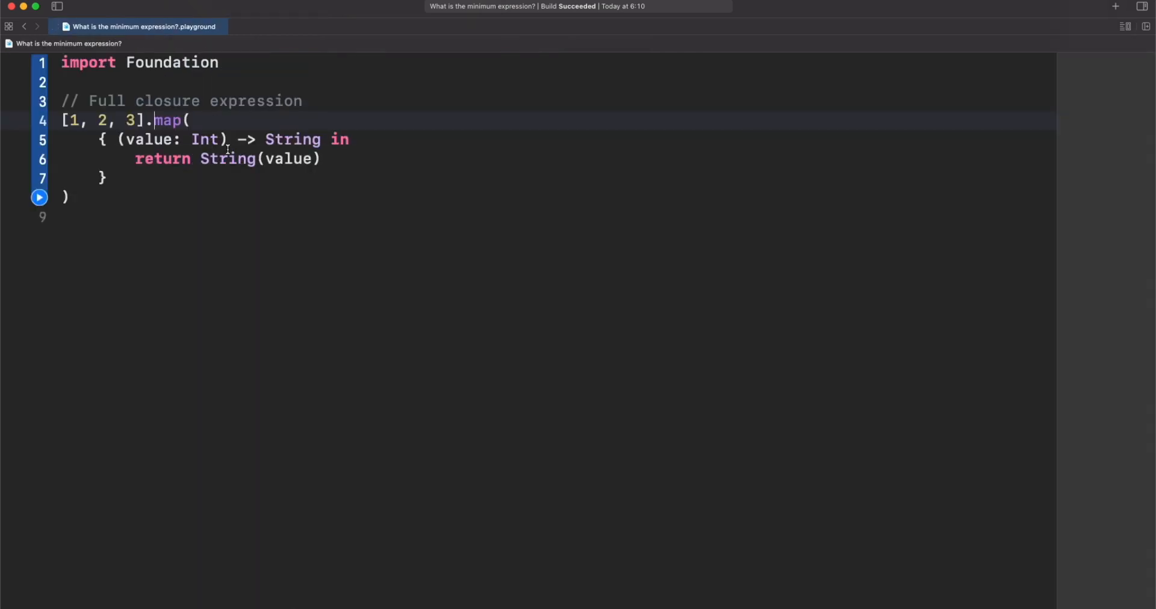
Strip the (Int) parameter type and -> String return type, leaving { value in return String(value) }
double_click(204, 139)
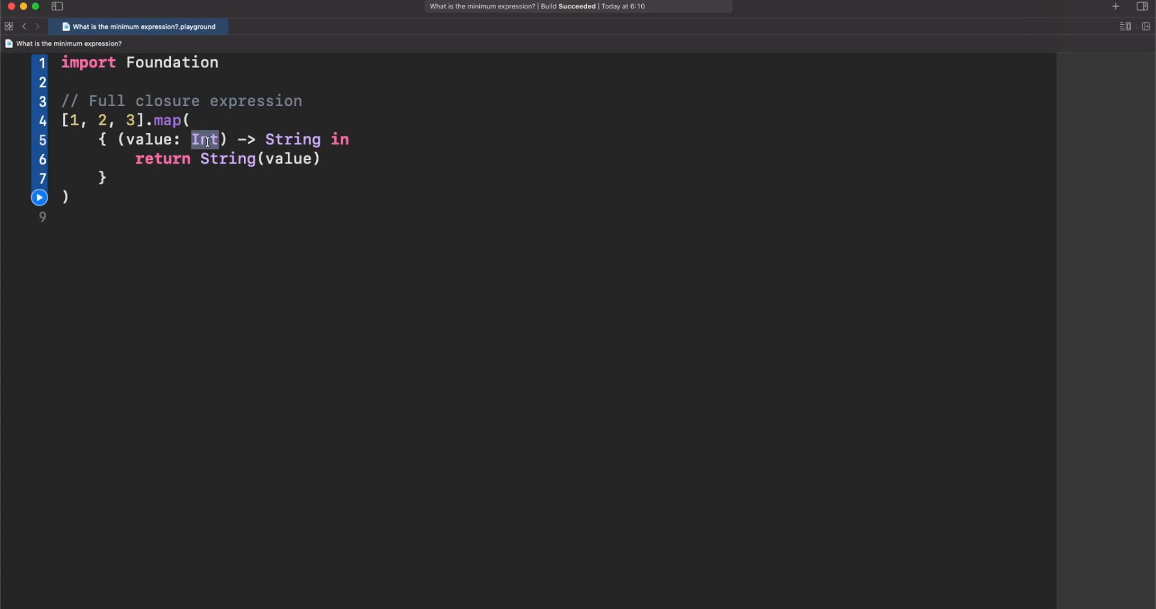
key("Delete")
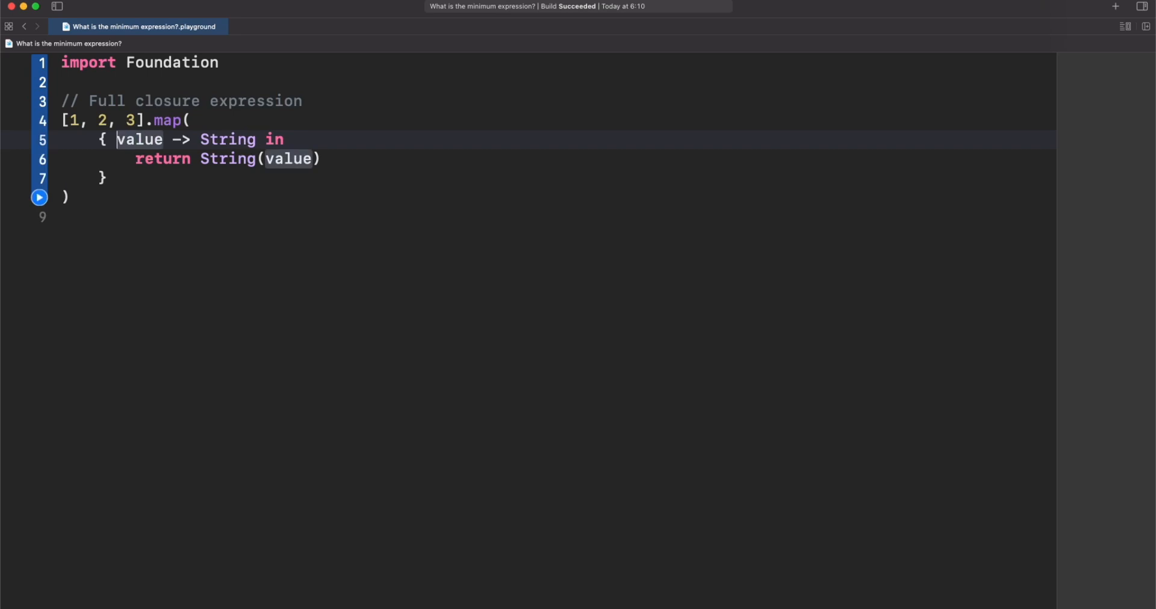
double_click(228, 139)
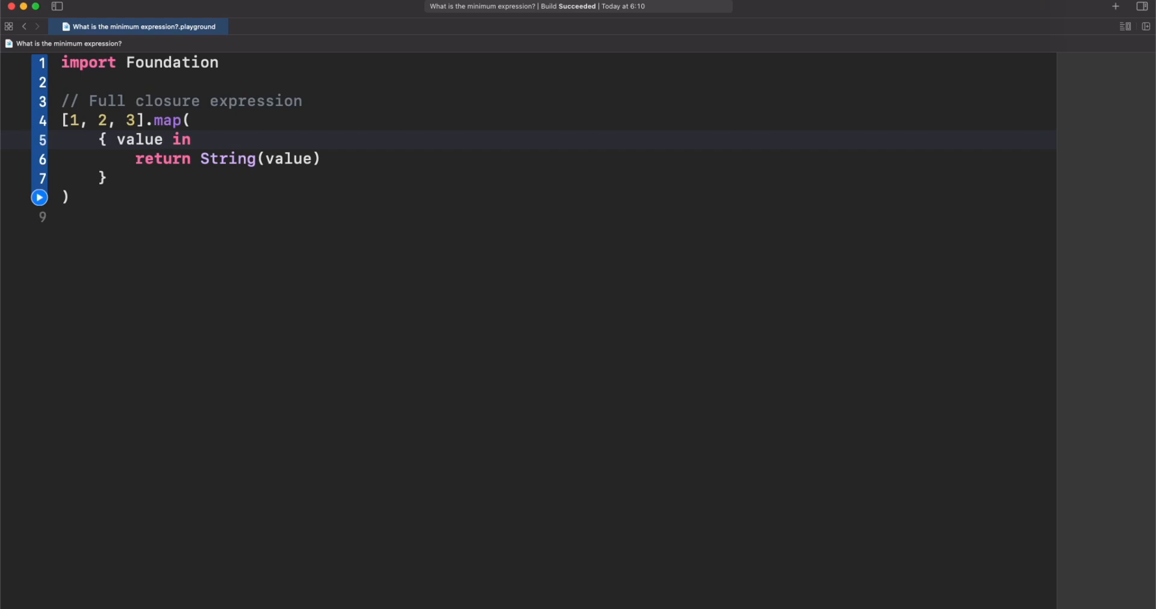
left_click(163, 139)
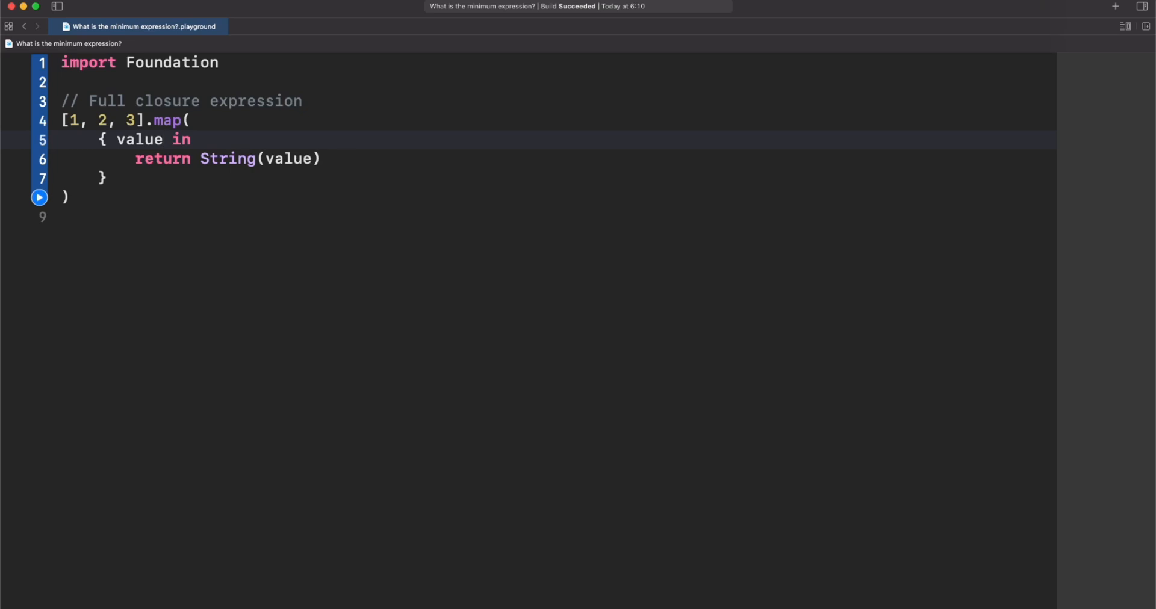
Shorten the map closure to one line, { String($0) }, dropping value in and return
double_click(139, 139)
type("$0")
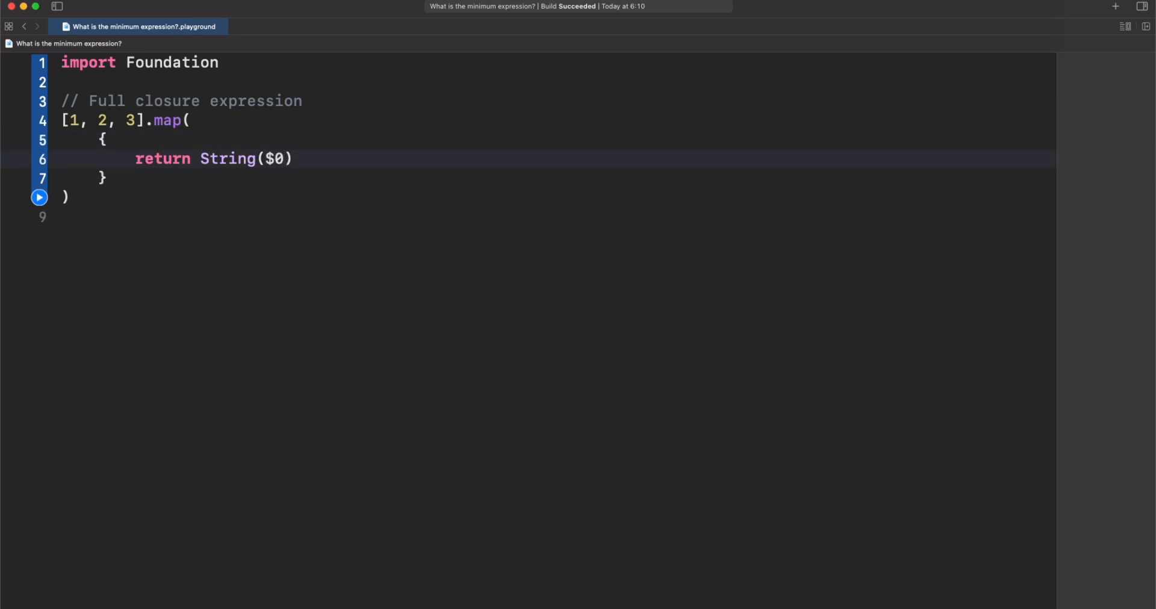
left_click(284, 159)
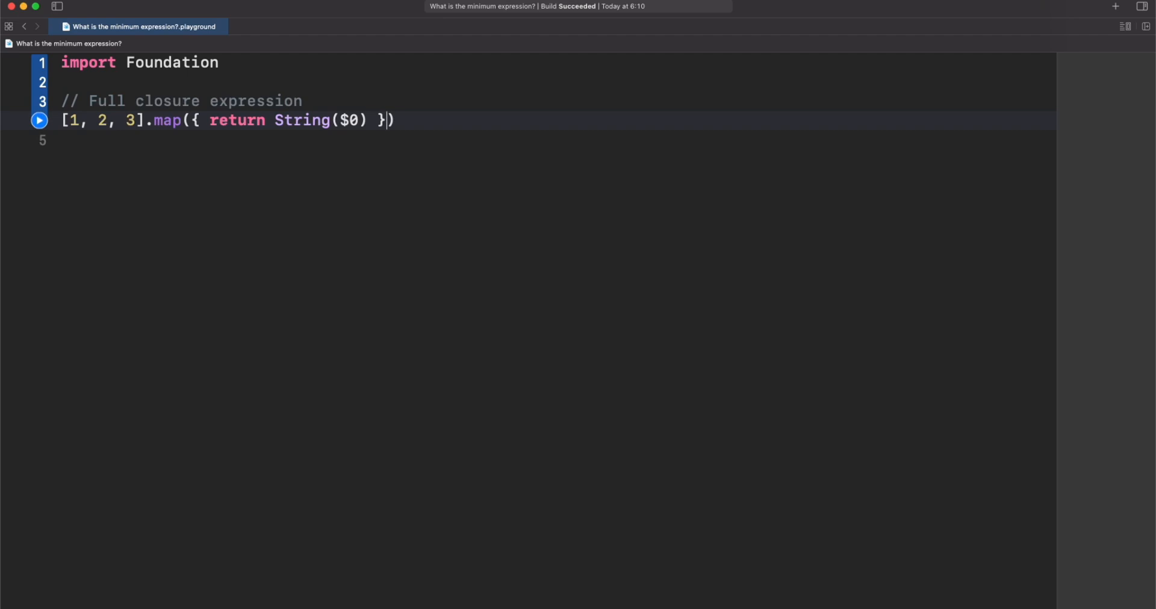
double_click(236, 120)
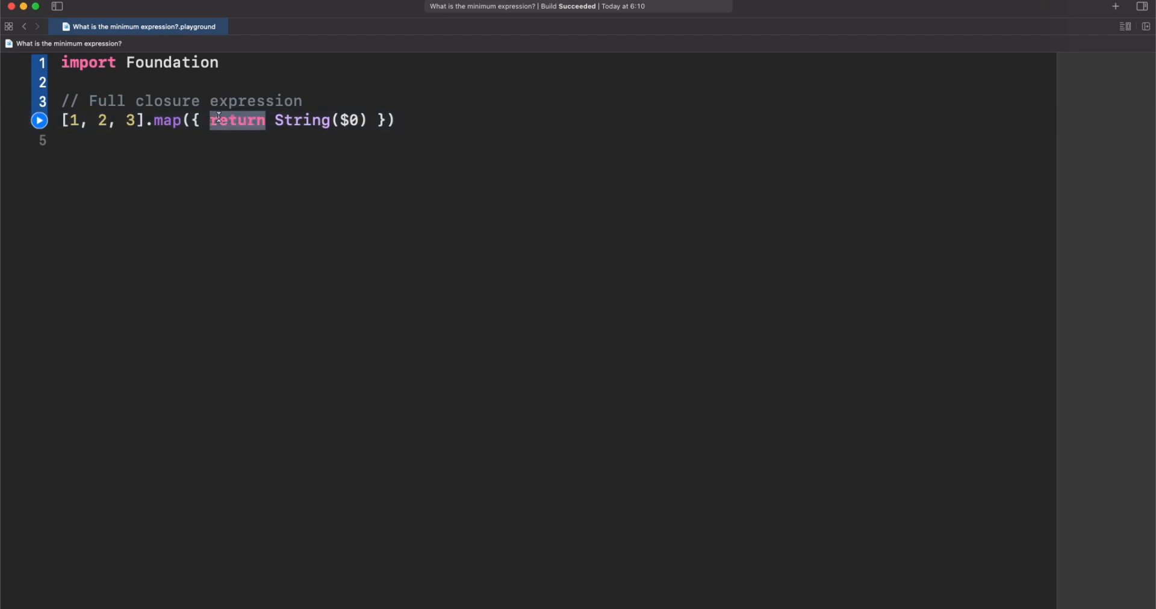
key("delete")
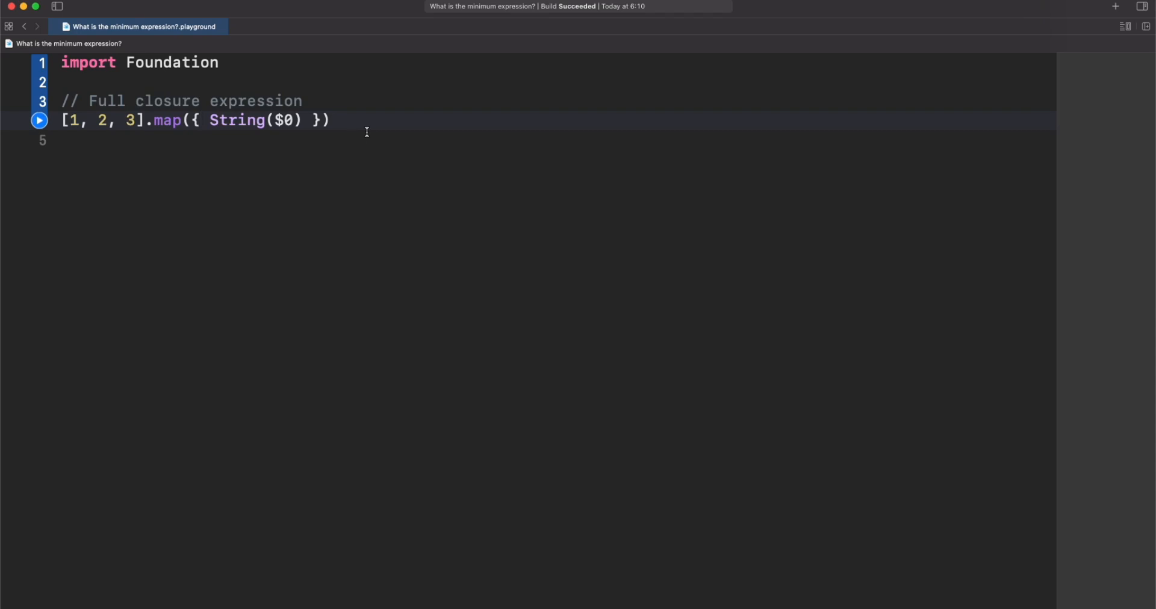
type("String.in")
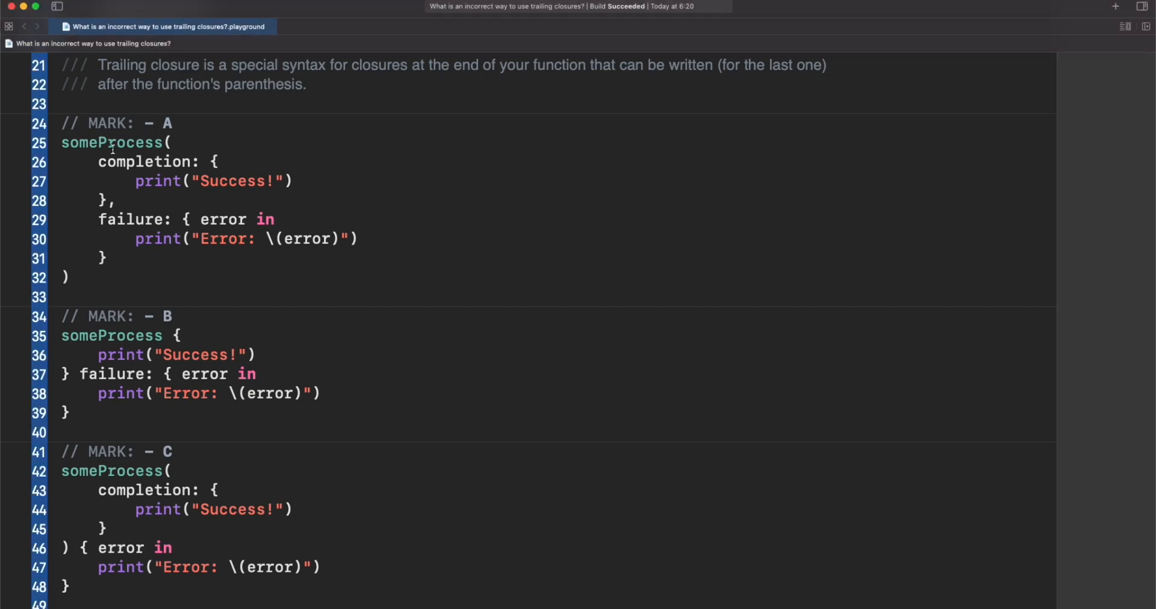
mouse_move(59, 143)
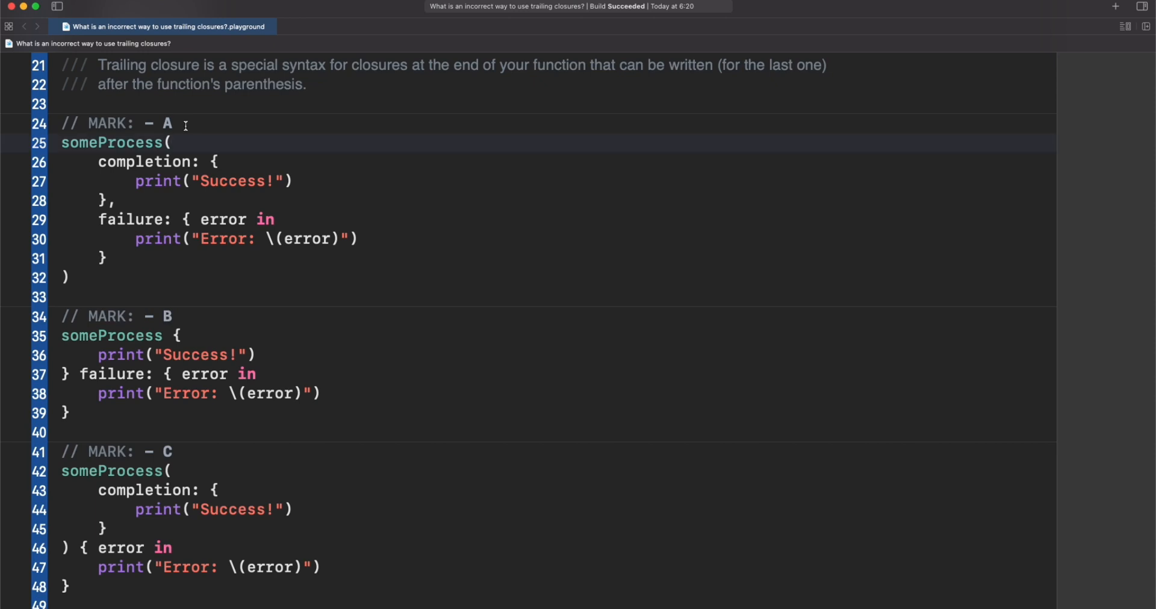
double_click(142, 162)
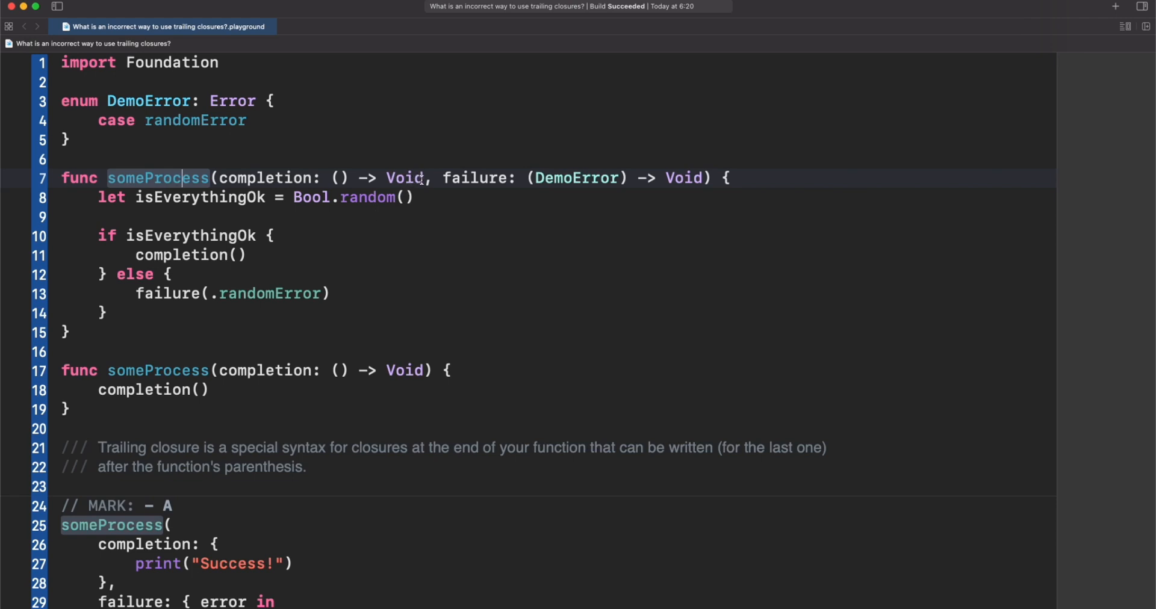
double_click(405, 177)
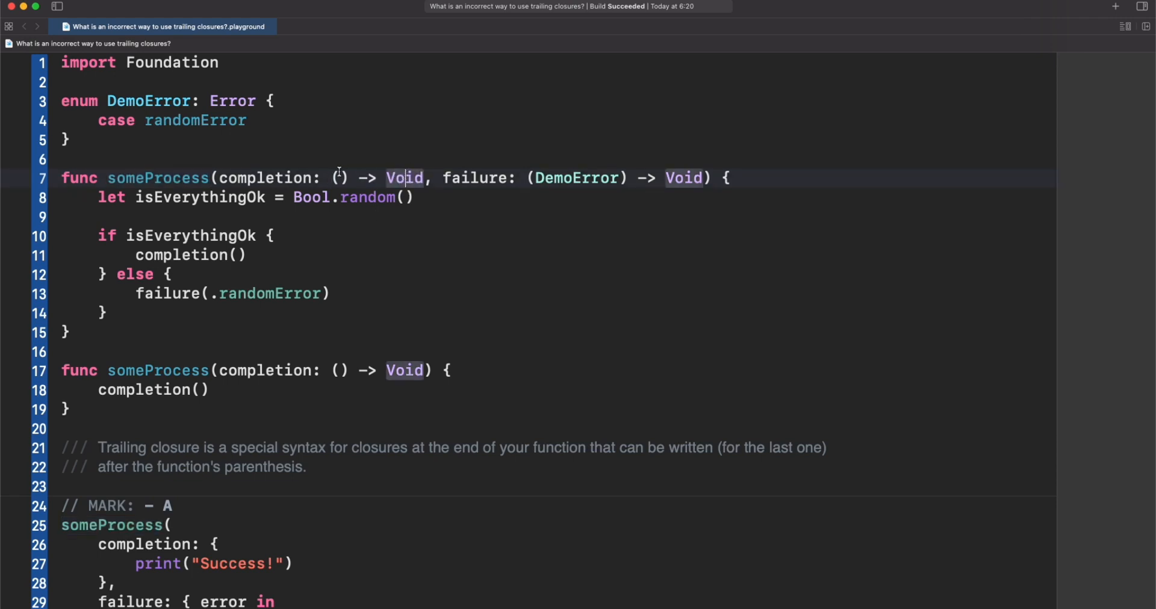
double_click(264, 178)
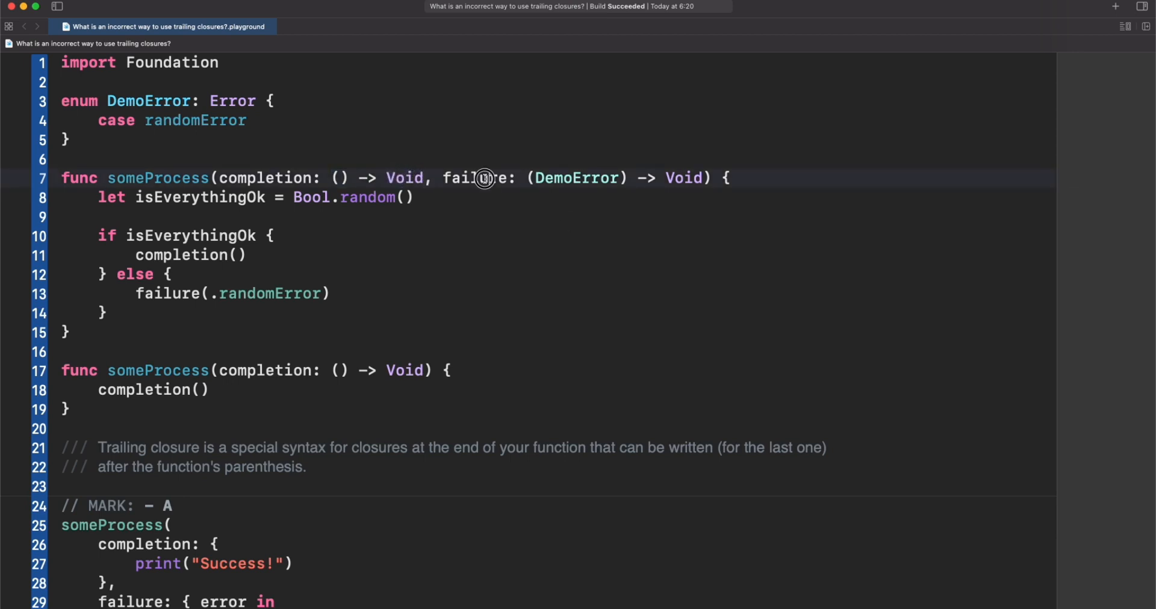
double_click(569, 178)
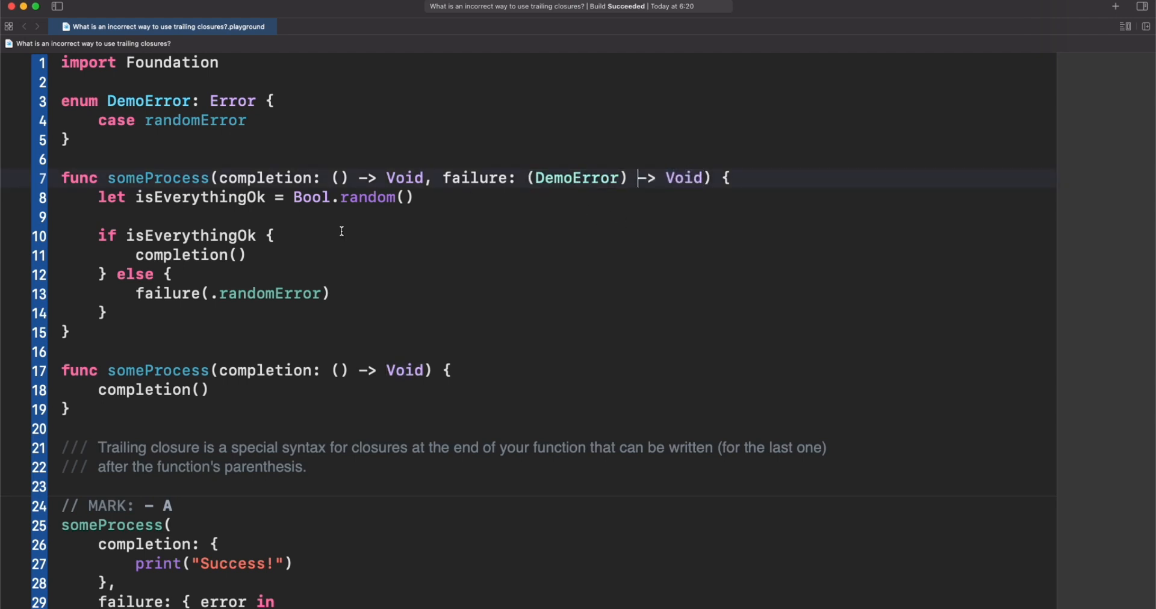
double_click(268, 293)
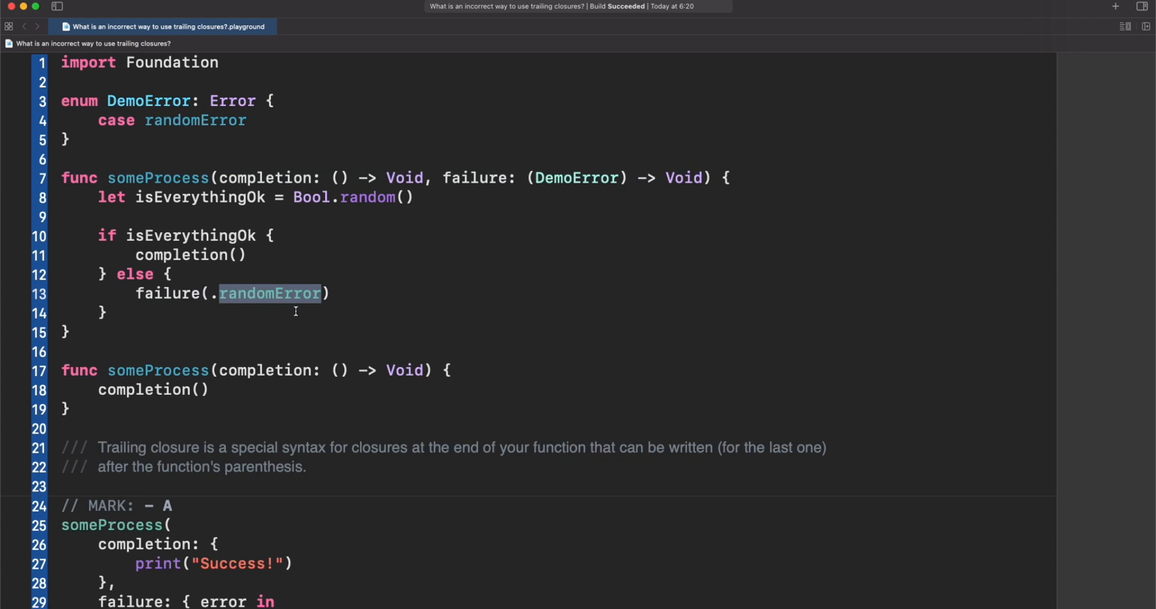
mouse_move(283, 294)
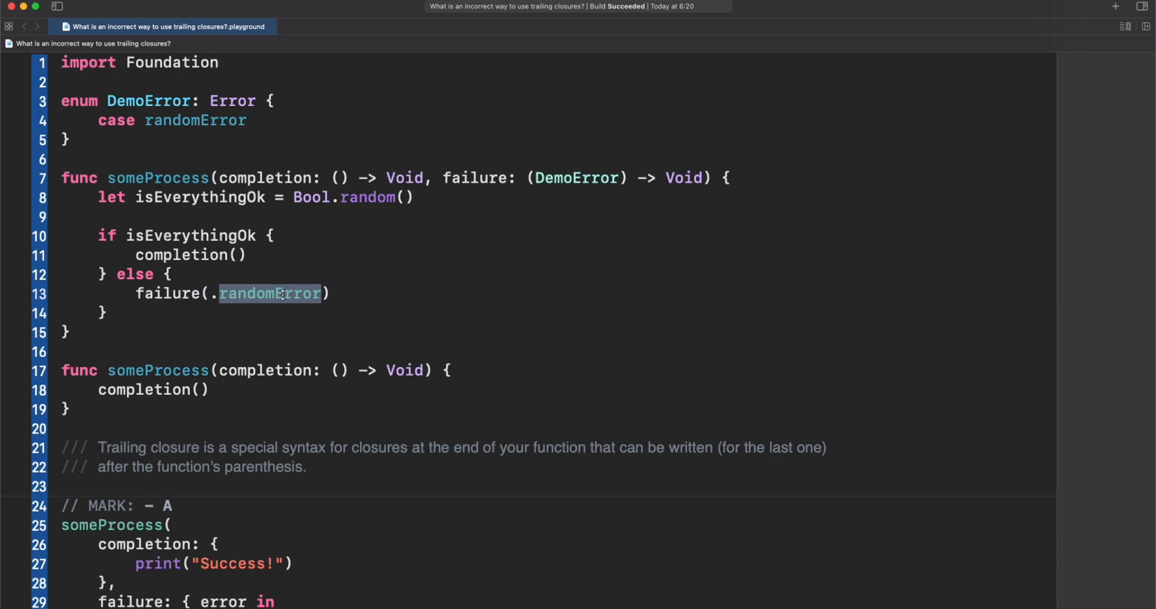
double_click(181, 255)
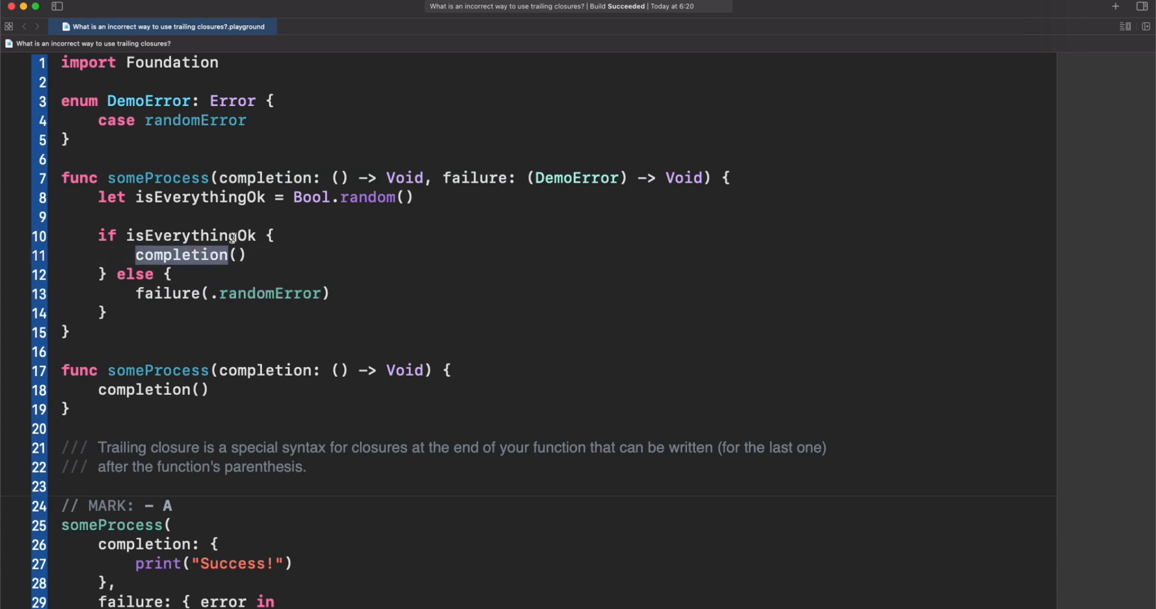
mouse_move(345, 167)
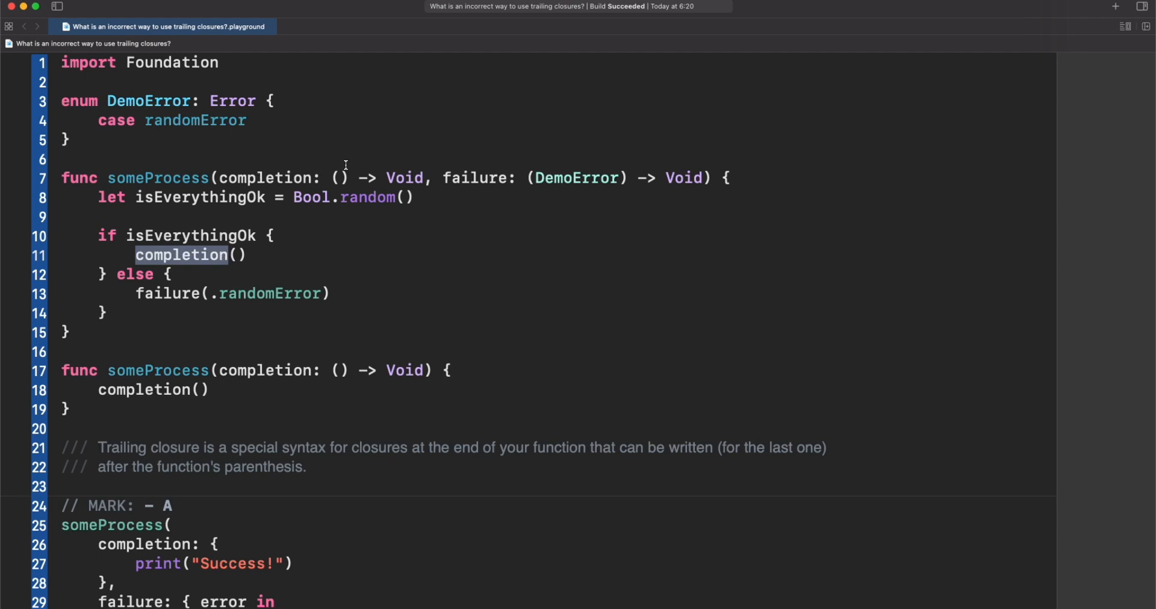
scroll("down", 3)
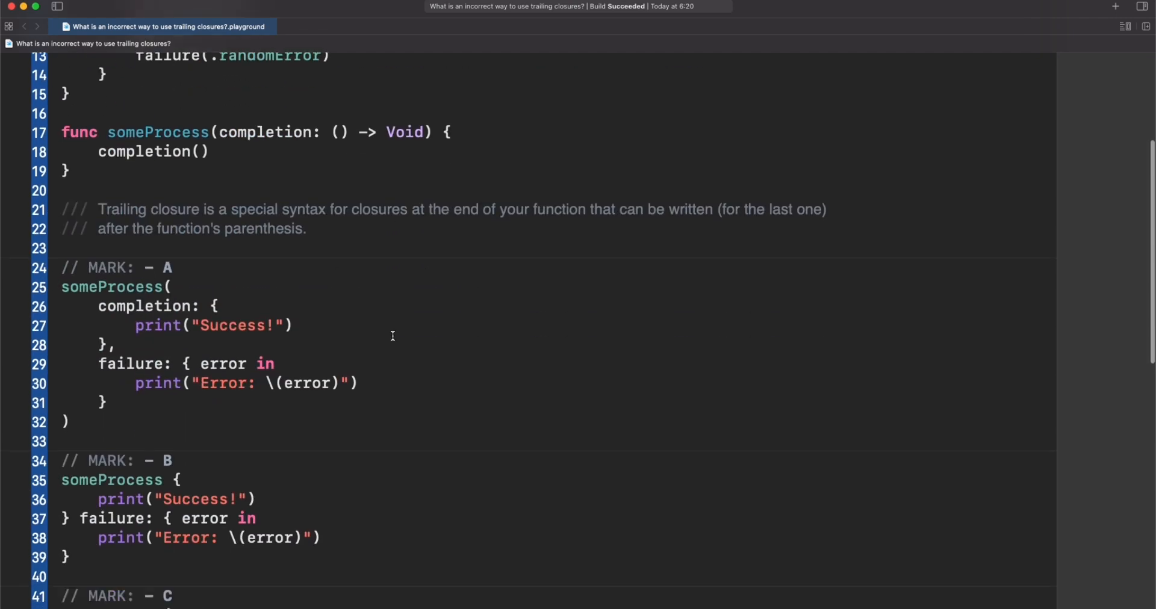
scroll("down", 3)
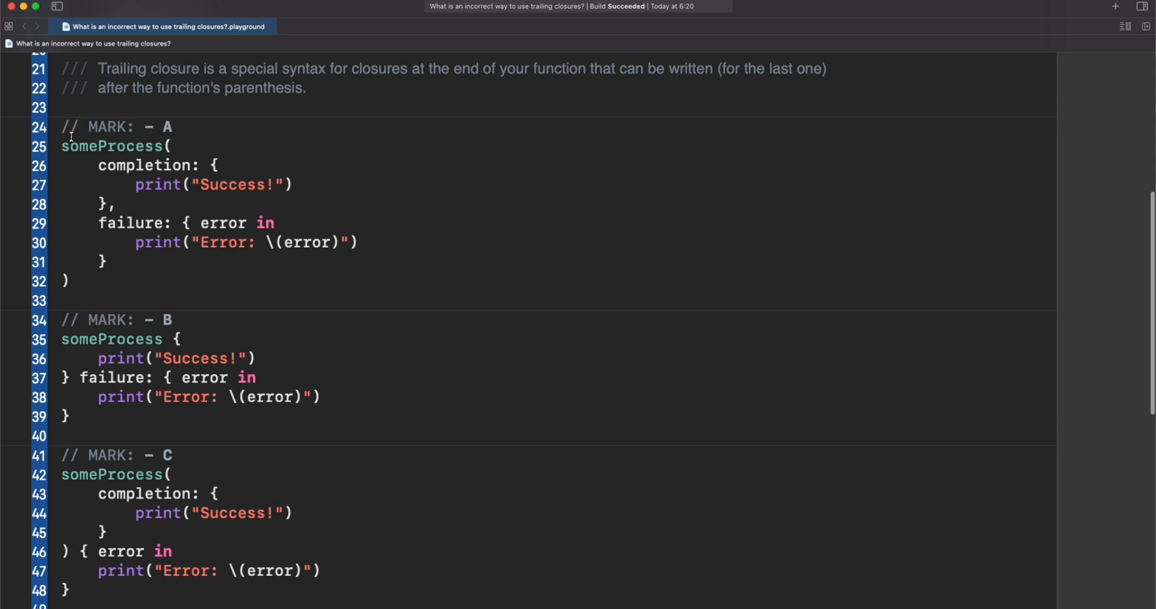
left_click_drag(62, 146, 69, 281)
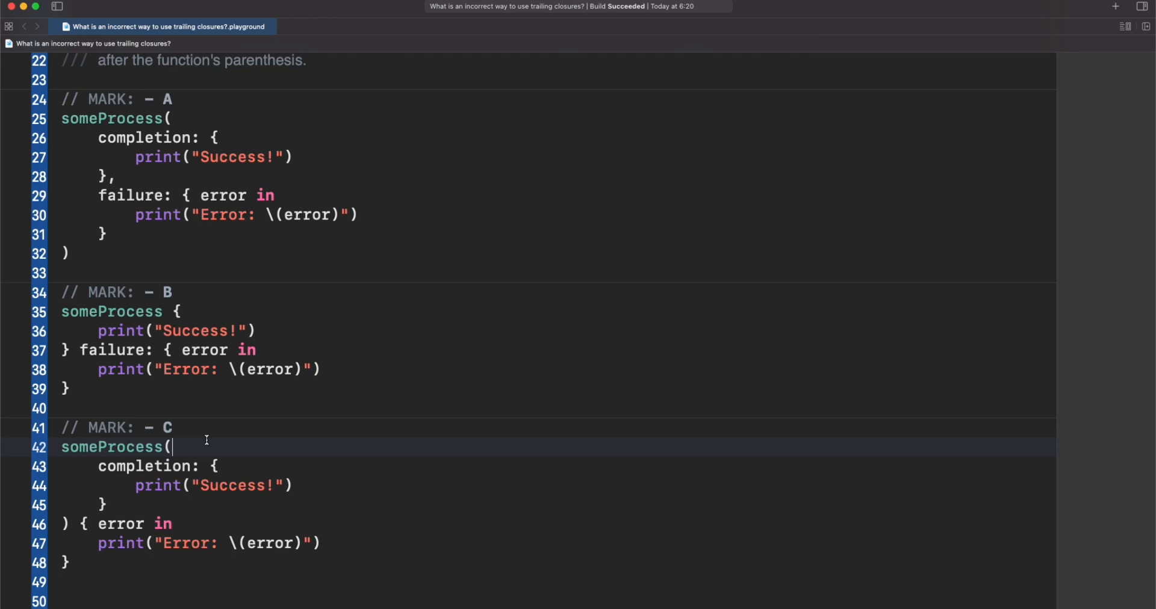
mouse_move(186, 427)
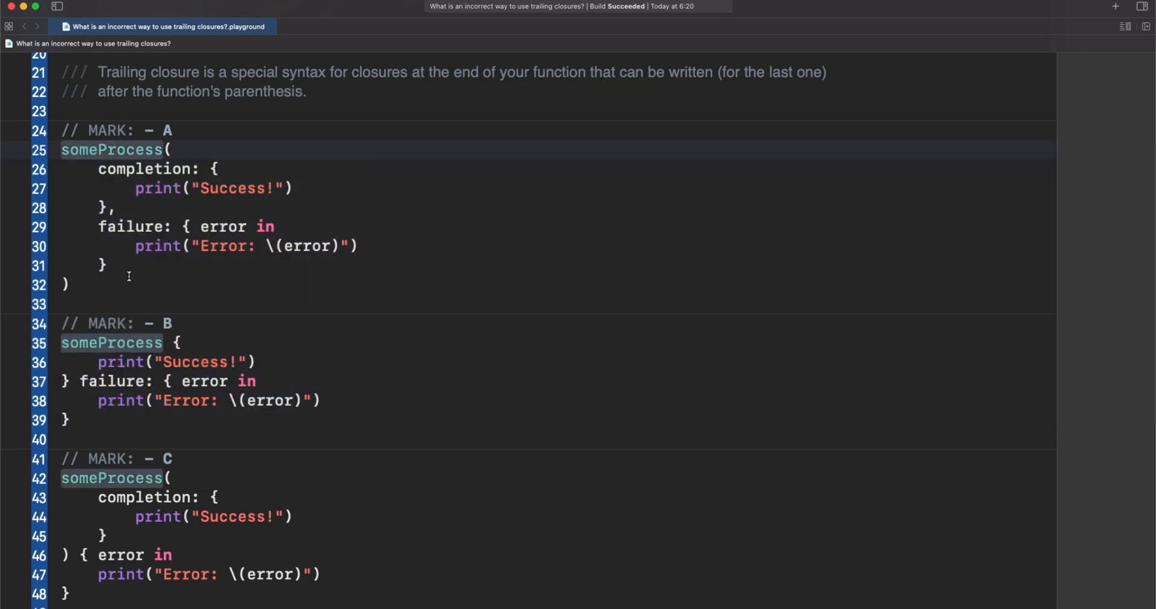
mouse_move(158, 168)
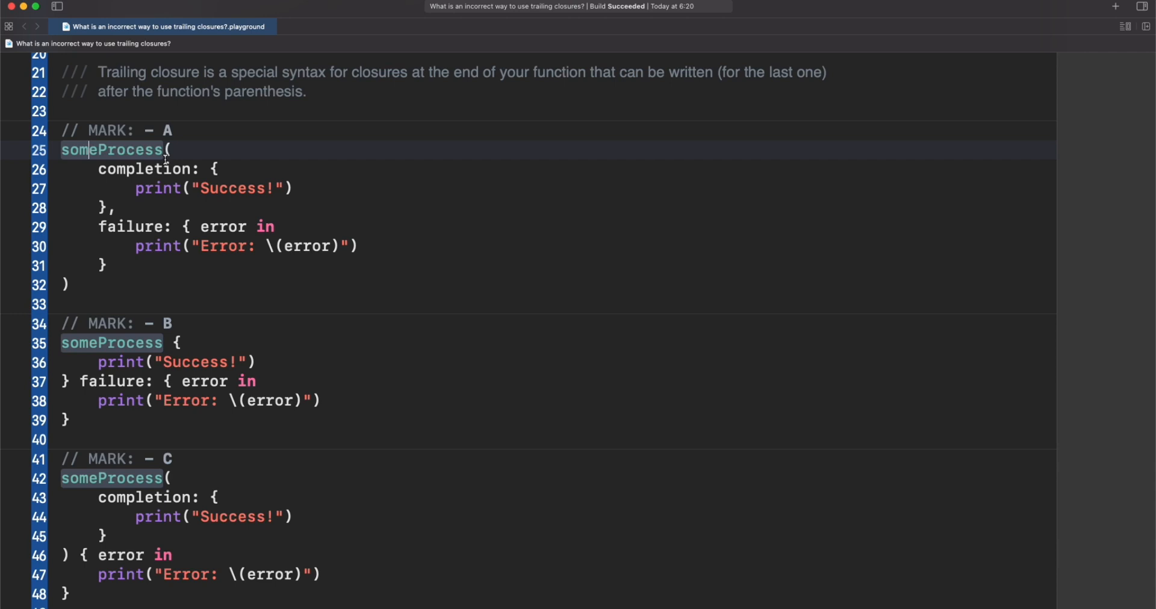
scroll("down", 3)
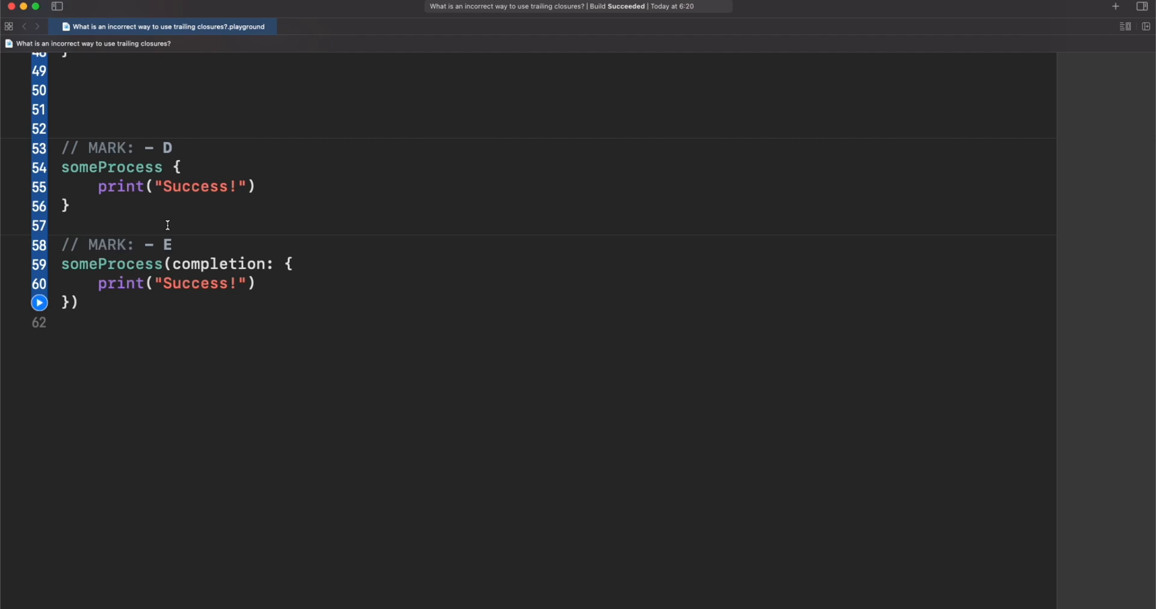
mouse_move(161, 167)
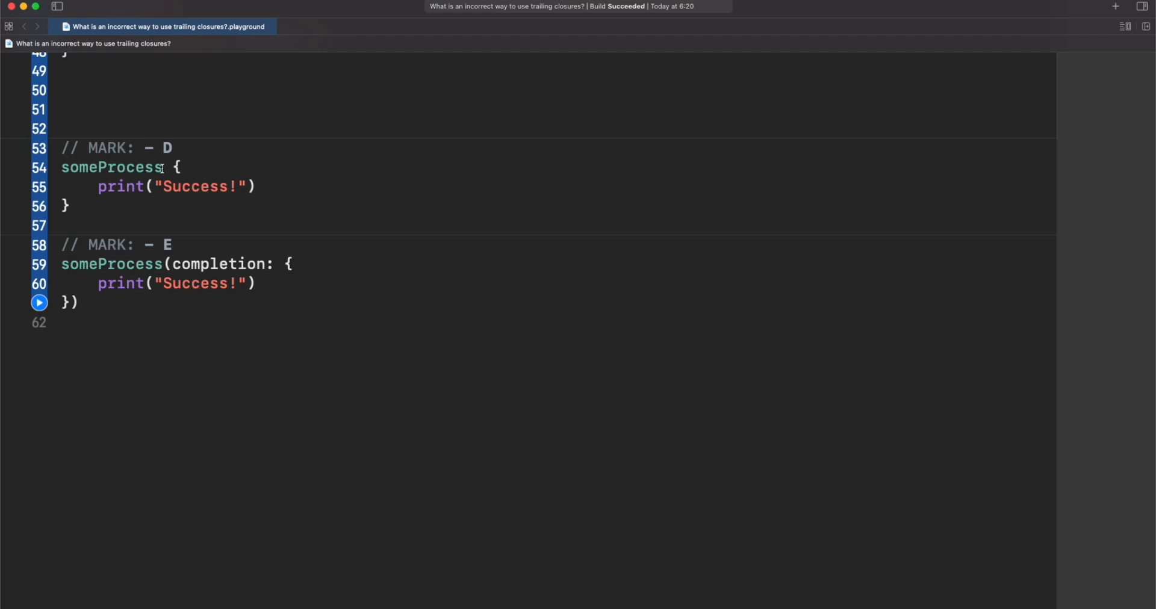
left_click_drag(62, 167, 66, 205)
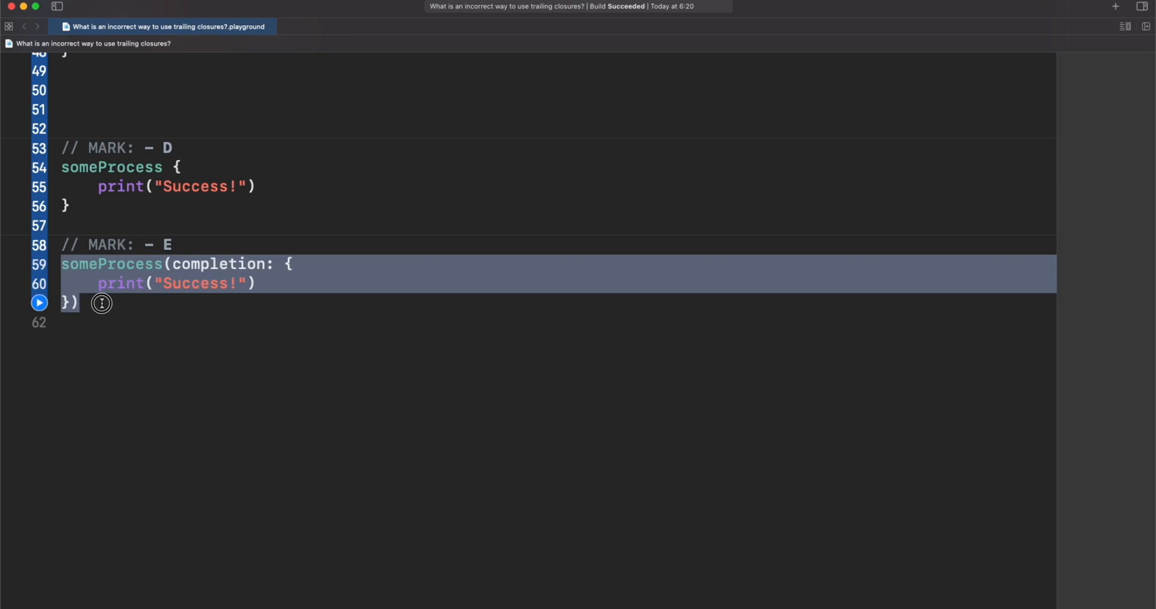
mouse_move(188, 283)
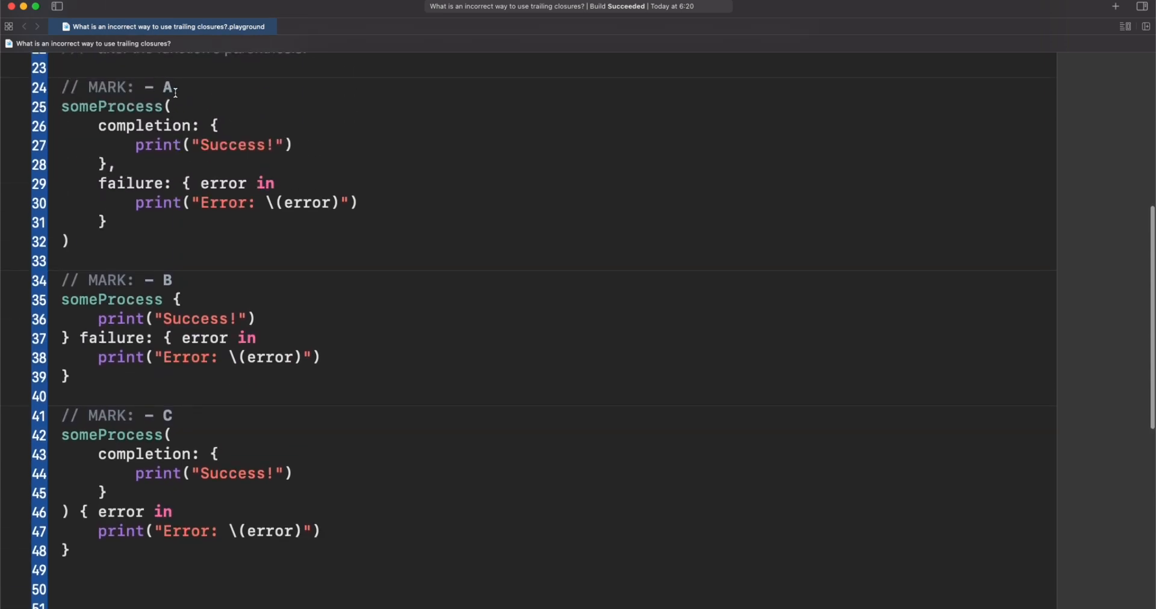
mouse_move(214, 94)
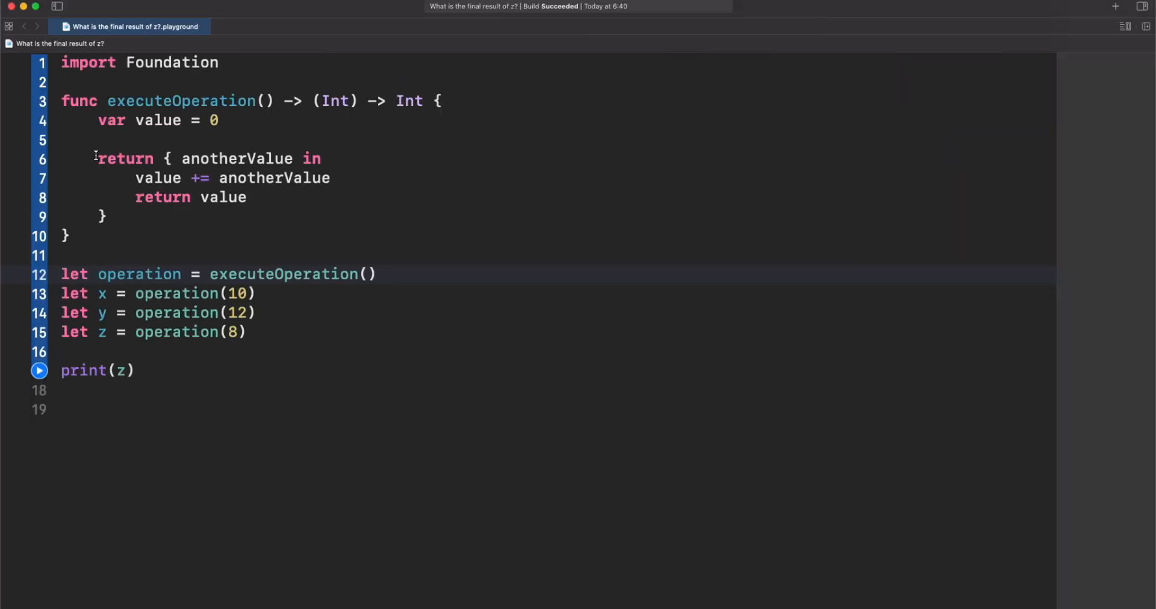
Run the playground to get x = 10, y = 22, z = 30 and printed 30
left_click_drag(96, 158, 128, 196)
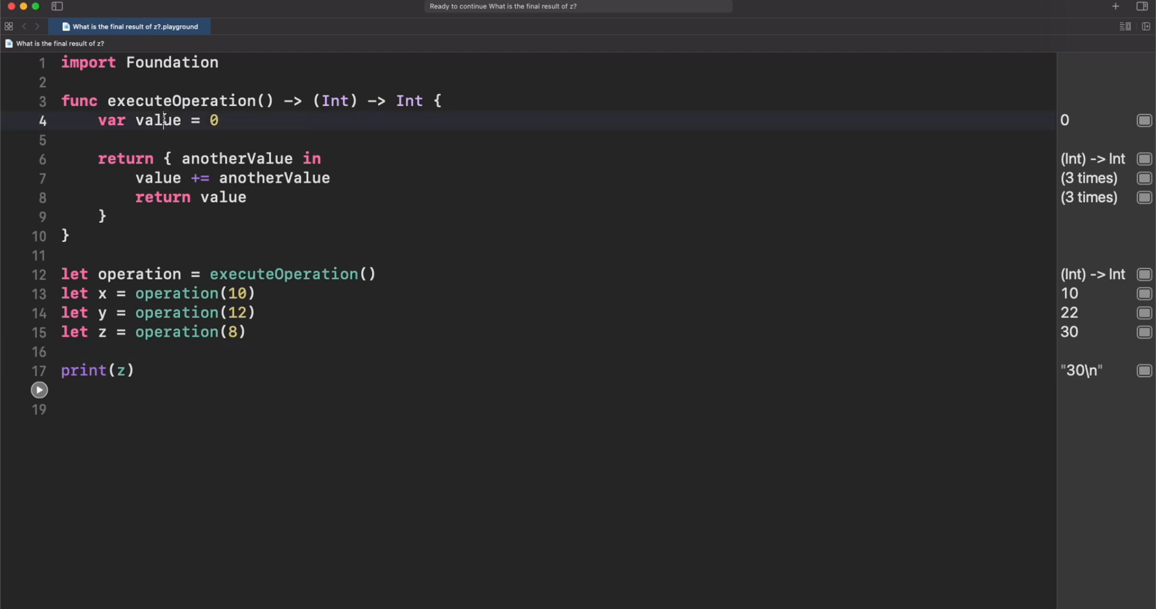
double_click(215, 120)
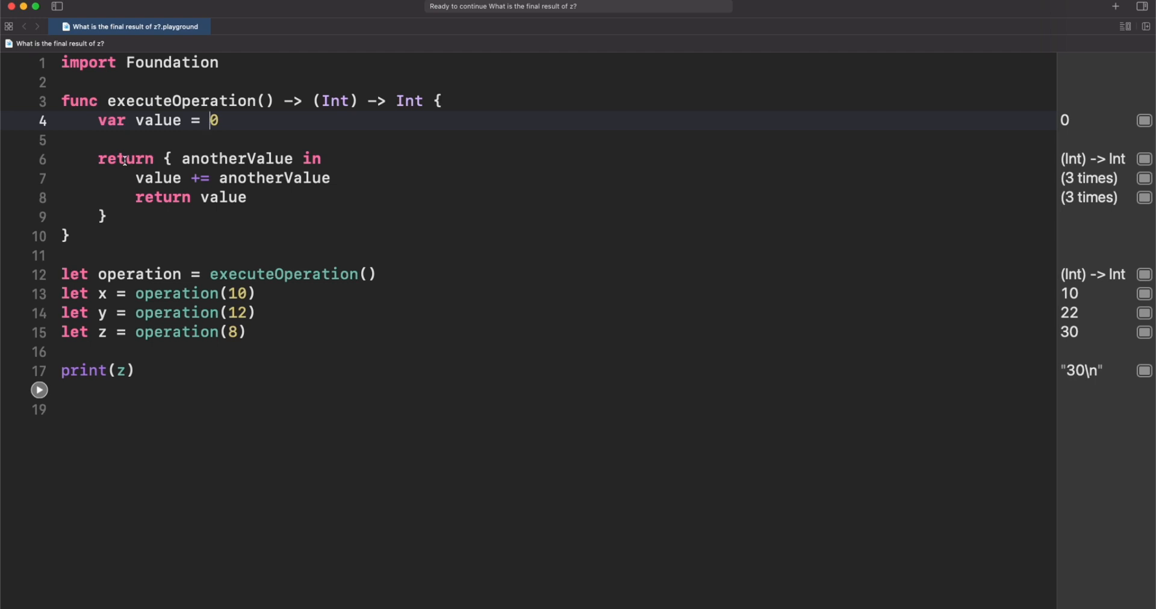
mouse_move(173, 101)
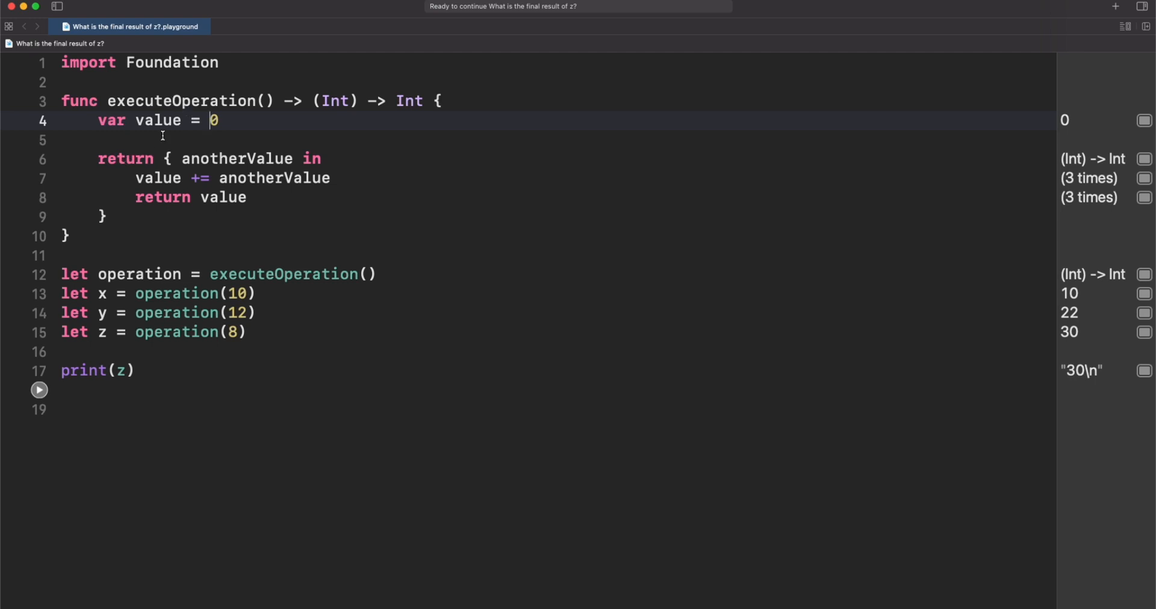
mouse_move(158, 161)
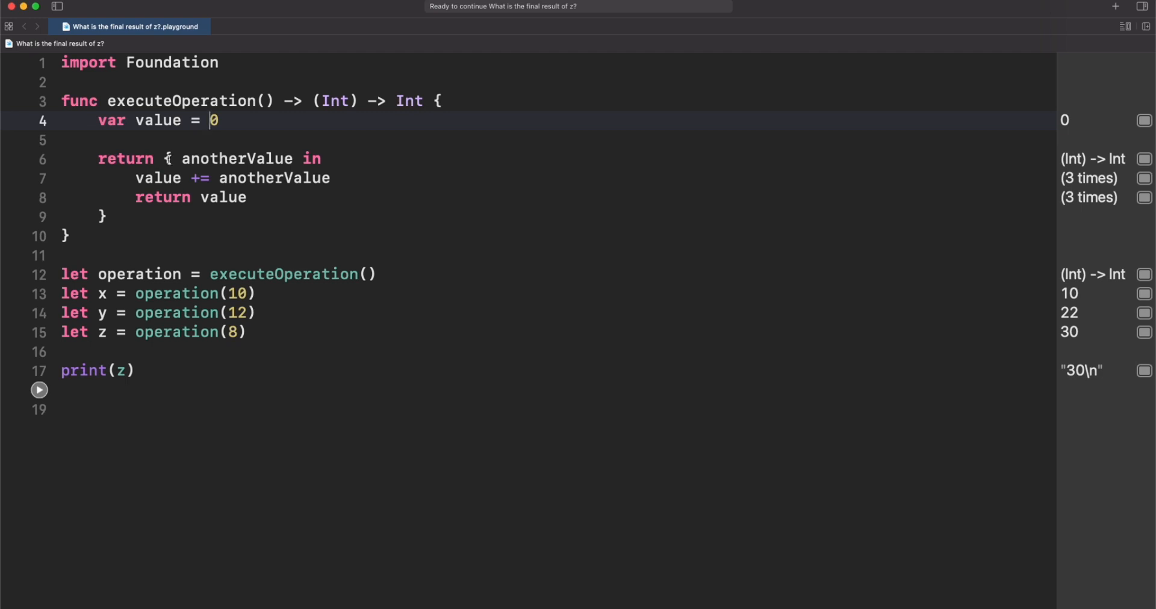
mouse_move(204, 178)
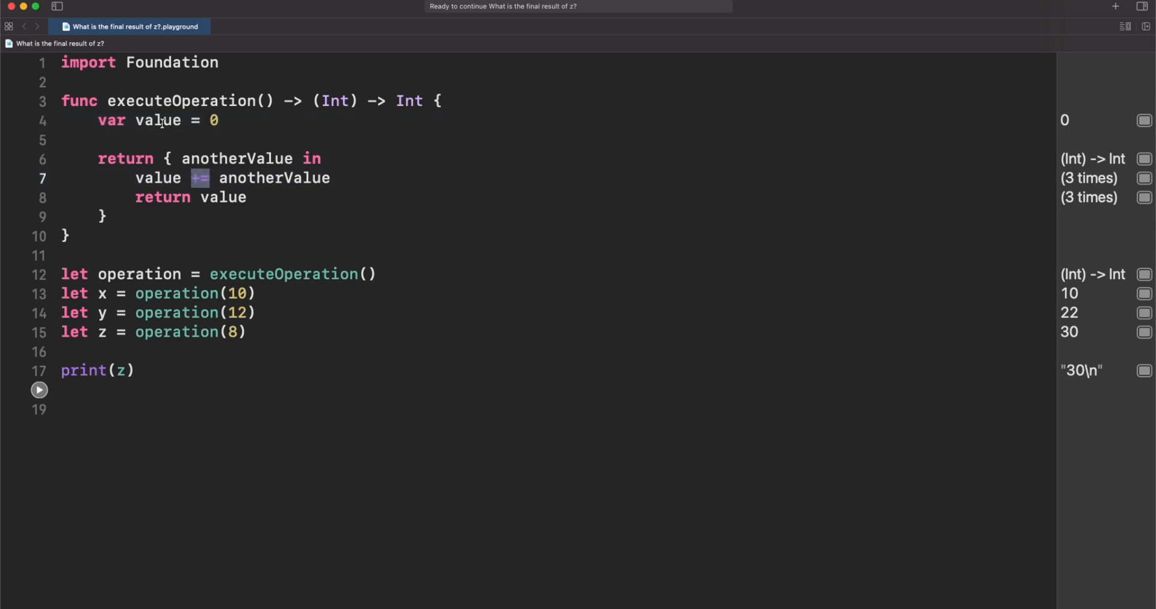
double_click(158, 120)
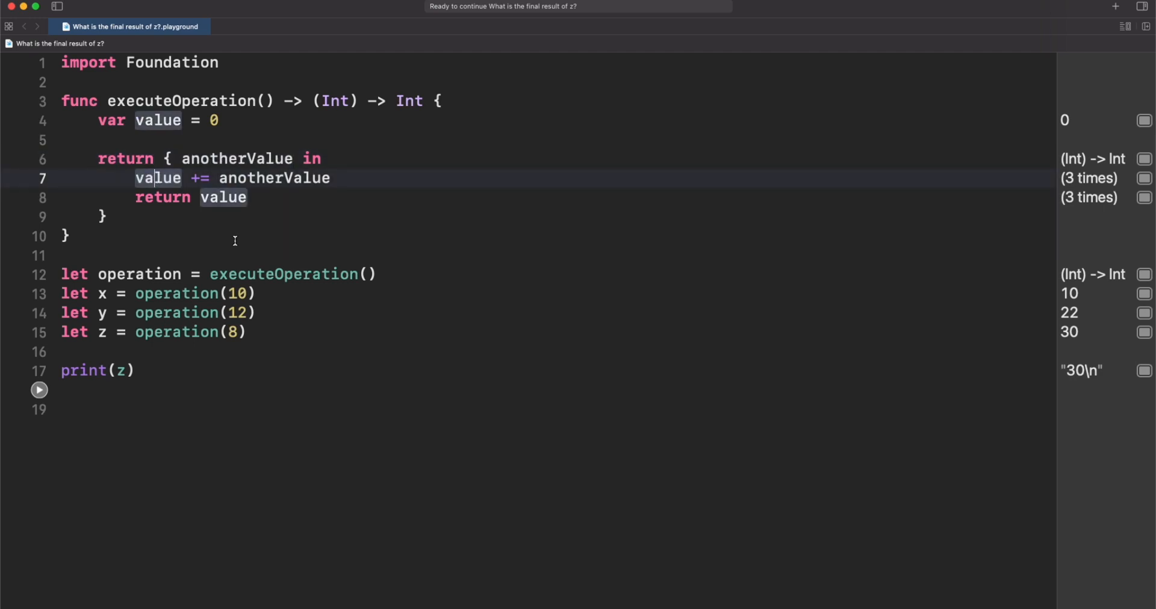
double_click(140, 274)
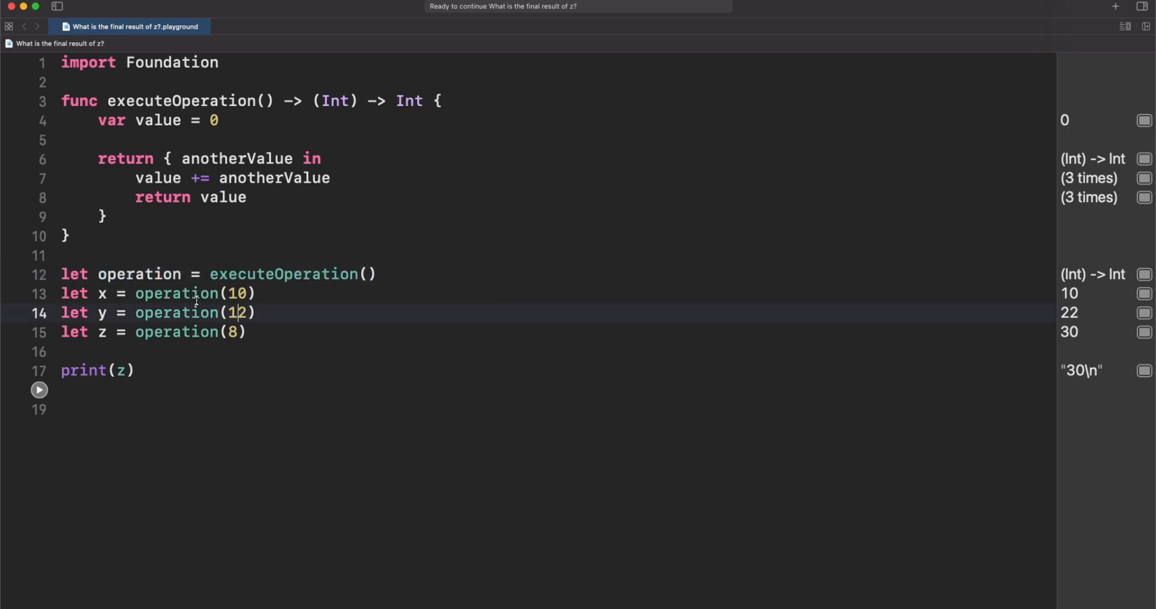
double_click(137, 274)
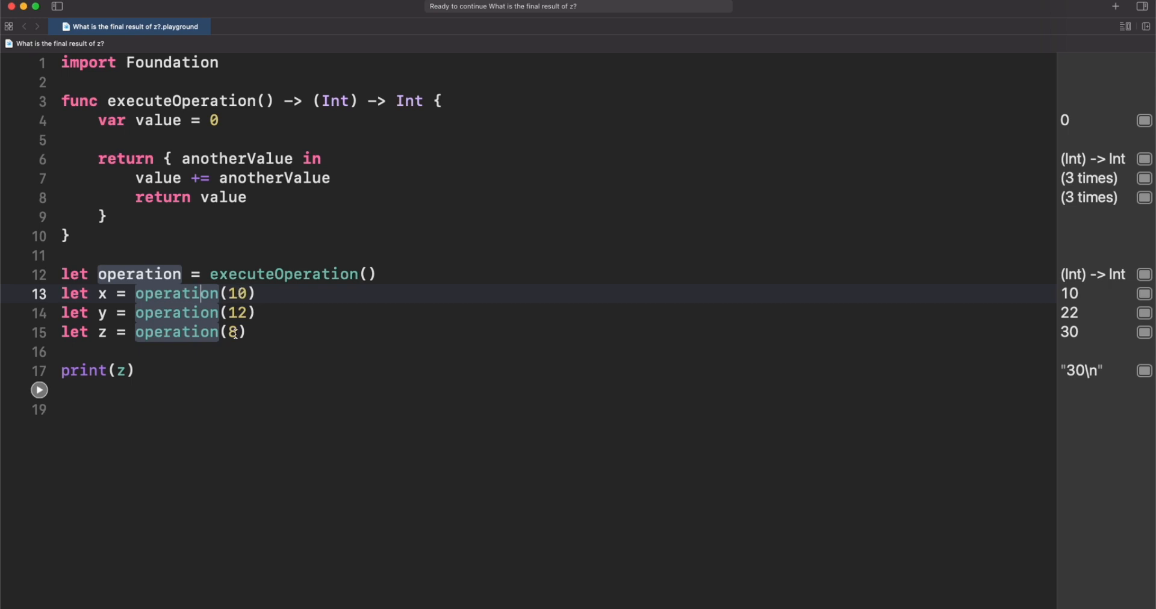
mouse_move(259, 231)
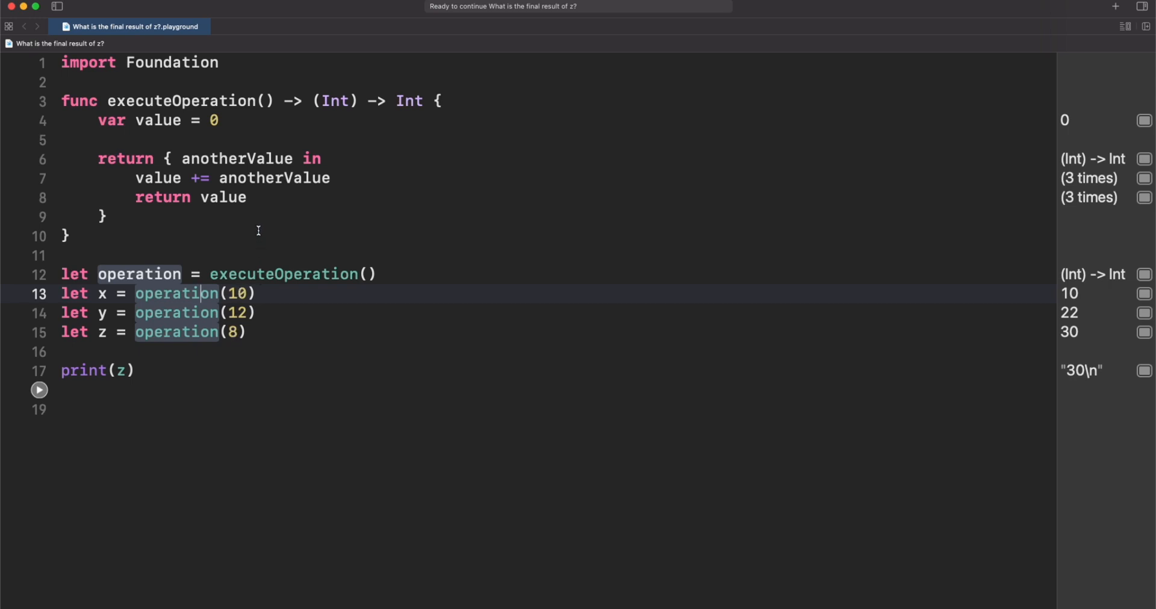
left_click(255, 197)
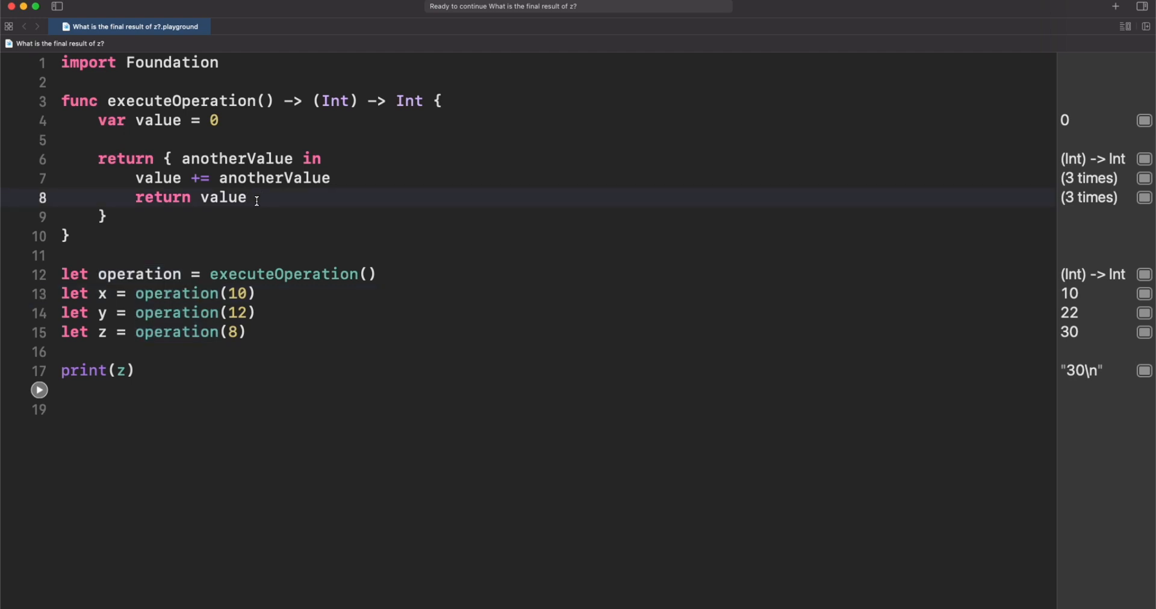
double_click(158, 178)
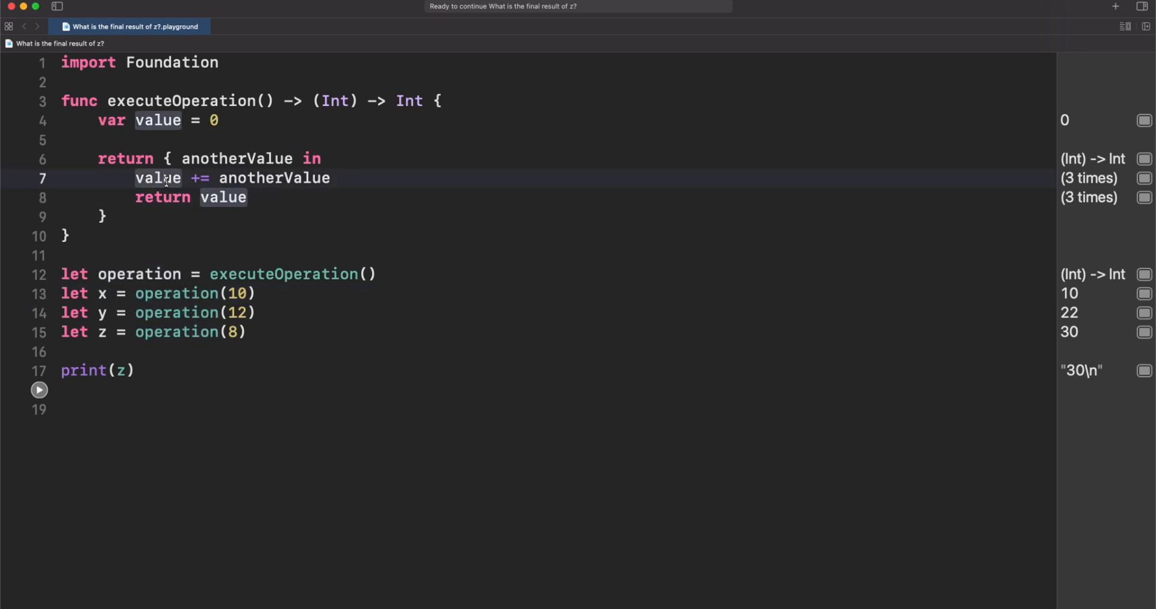
mouse_move(160, 178)
type("result")
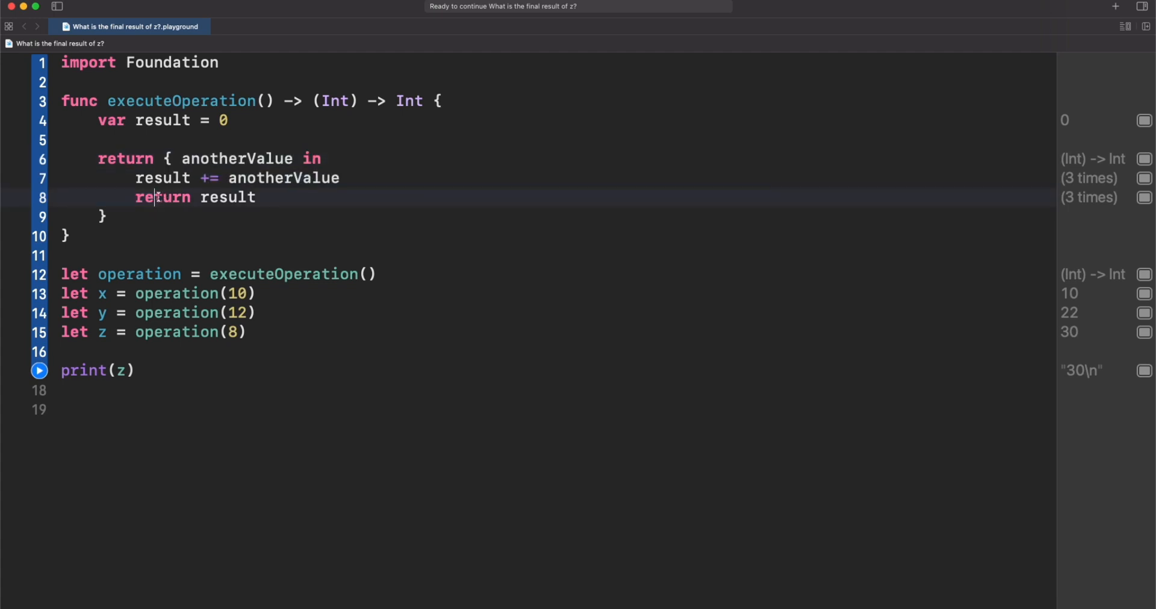
double_click(162, 178)
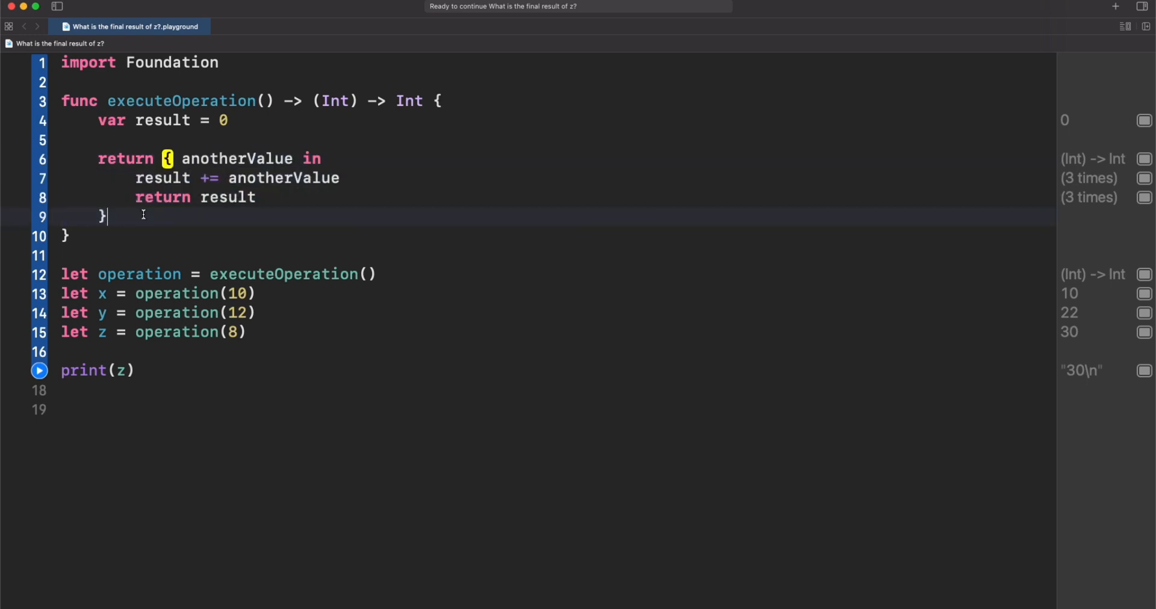
double_click(161, 178)
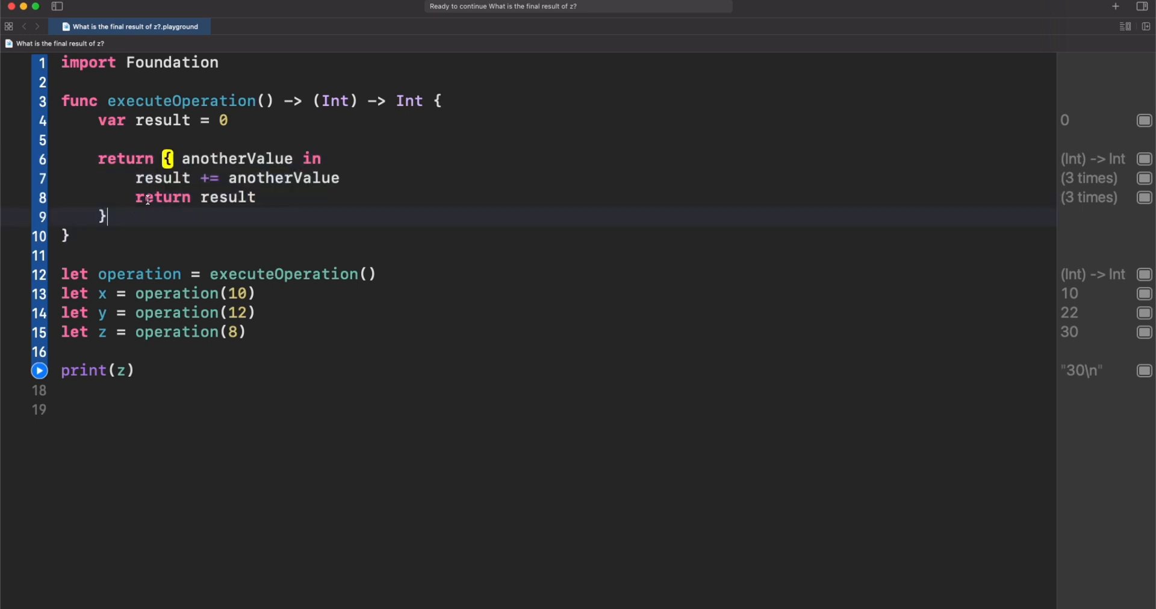
double_click(161, 178)
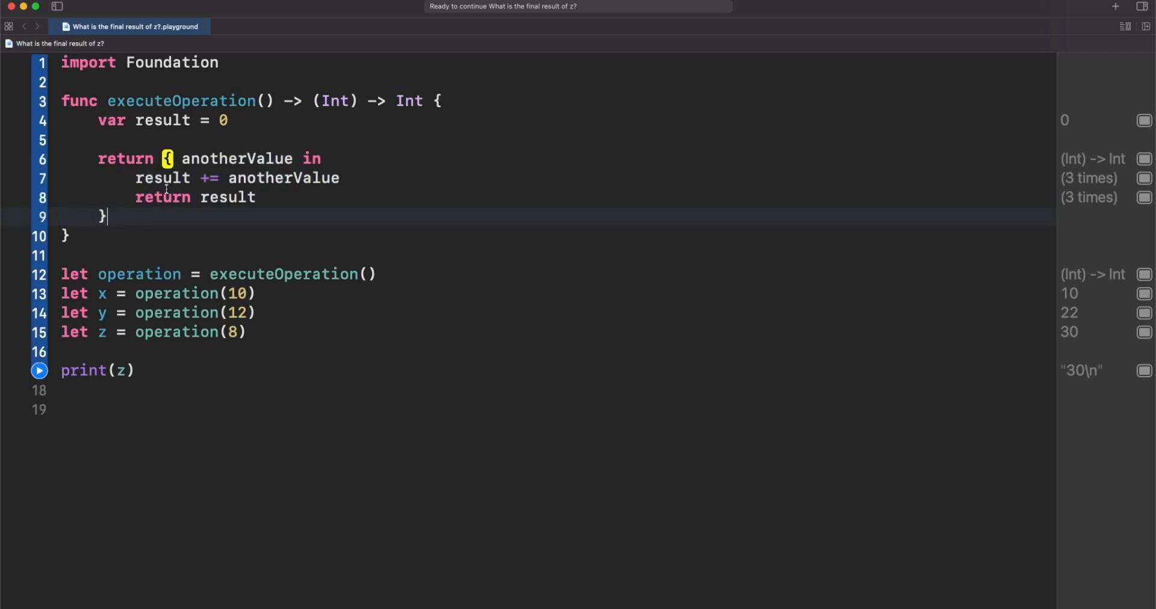
double_click(162, 178)
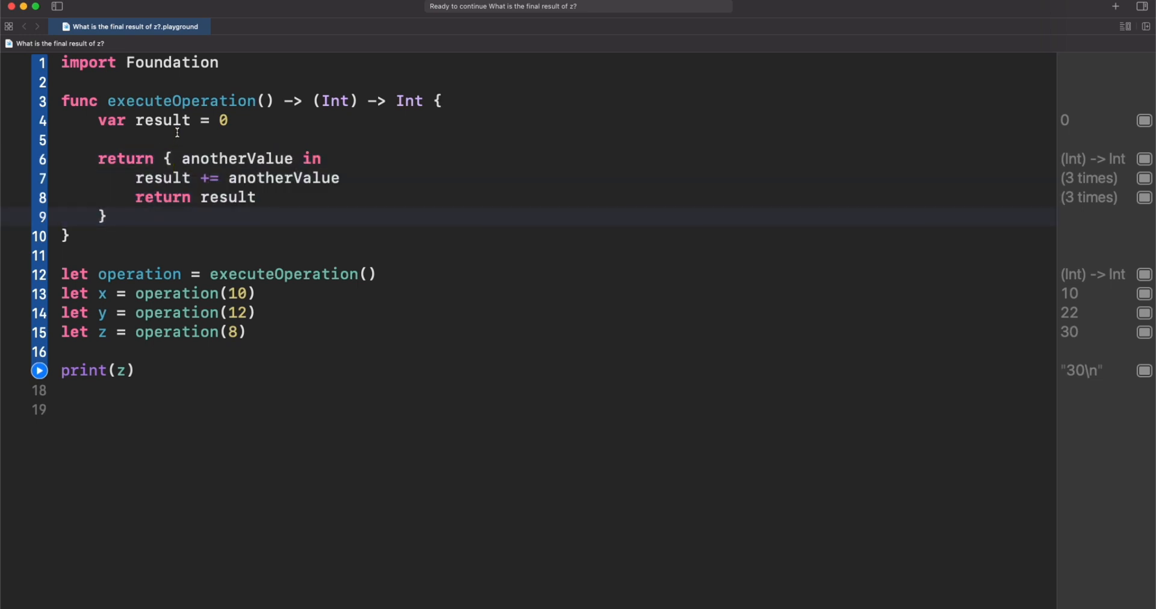
double_click(161, 120)
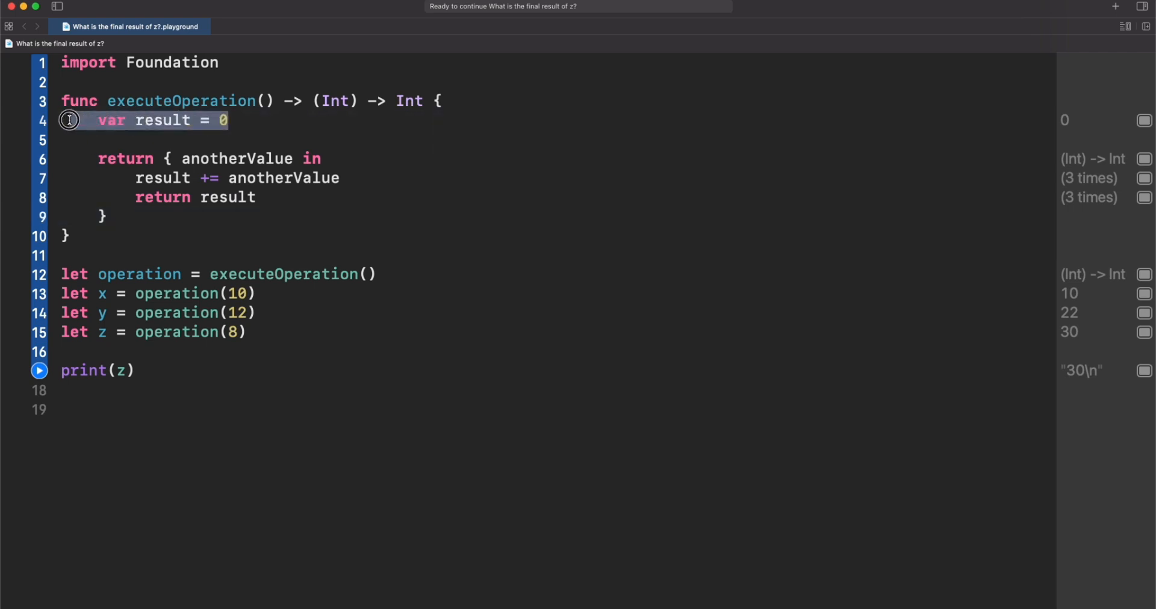
double_click(181, 101)
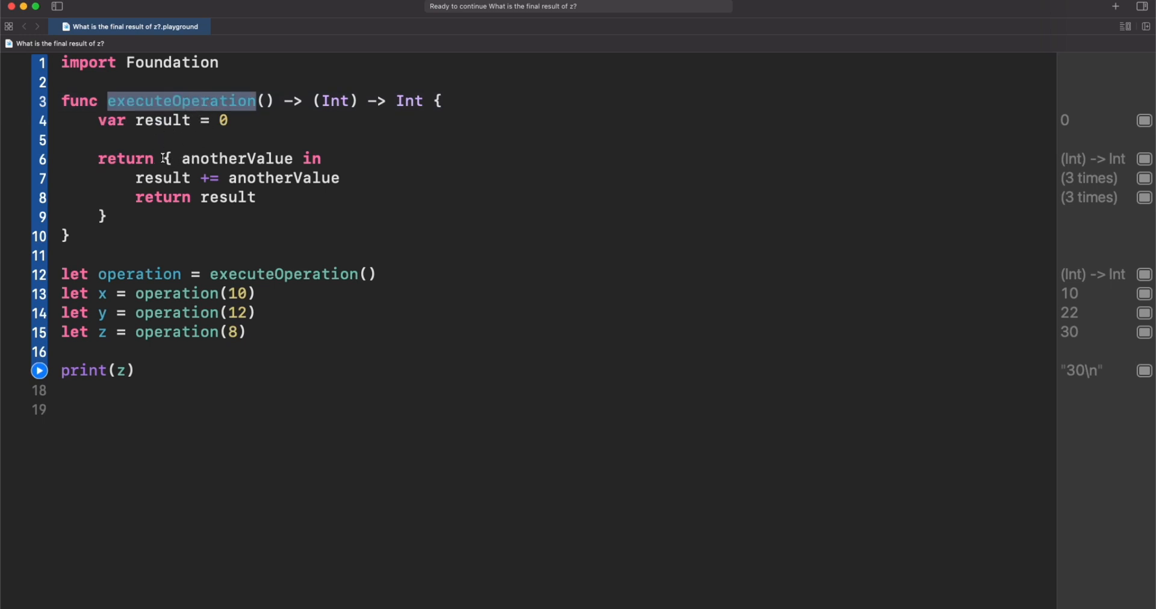
double_click(161, 177)
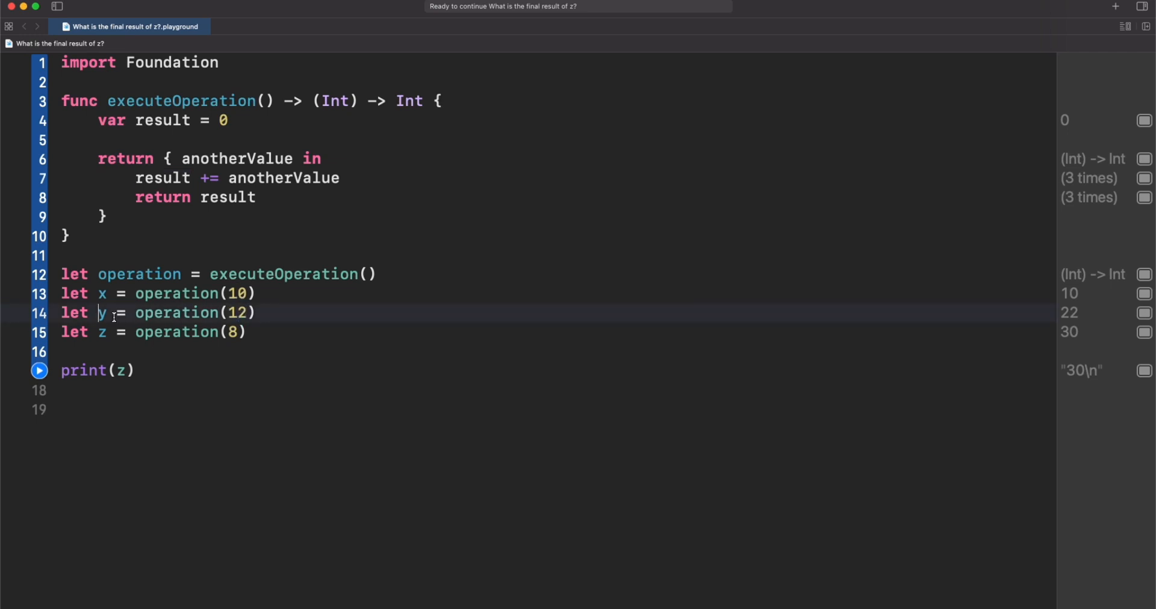
double_click(176, 313)
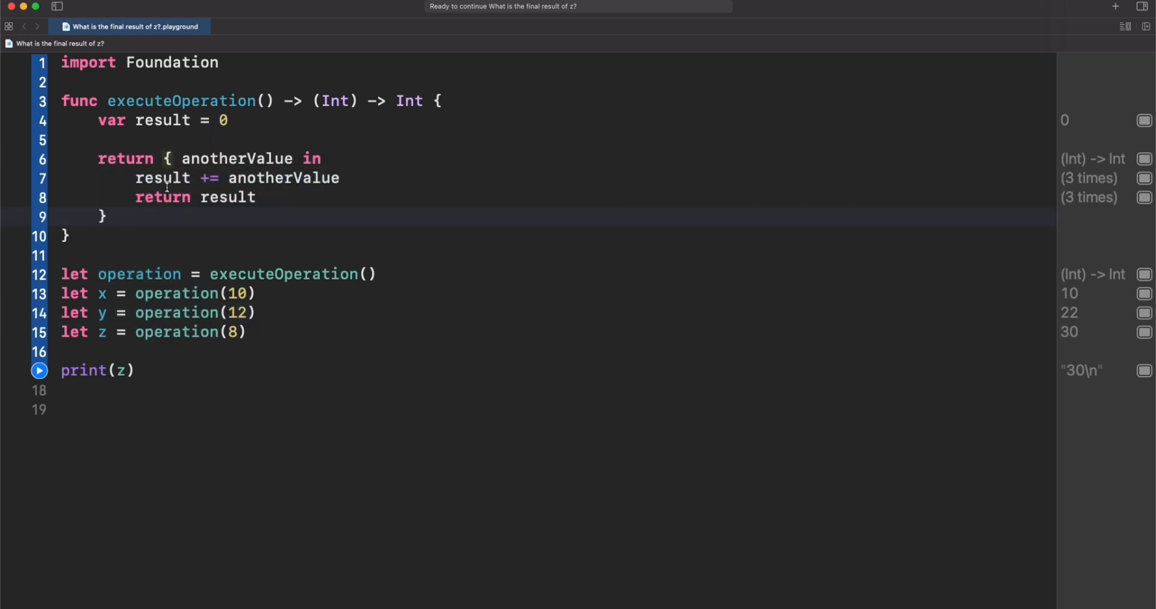
double_click(163, 177)
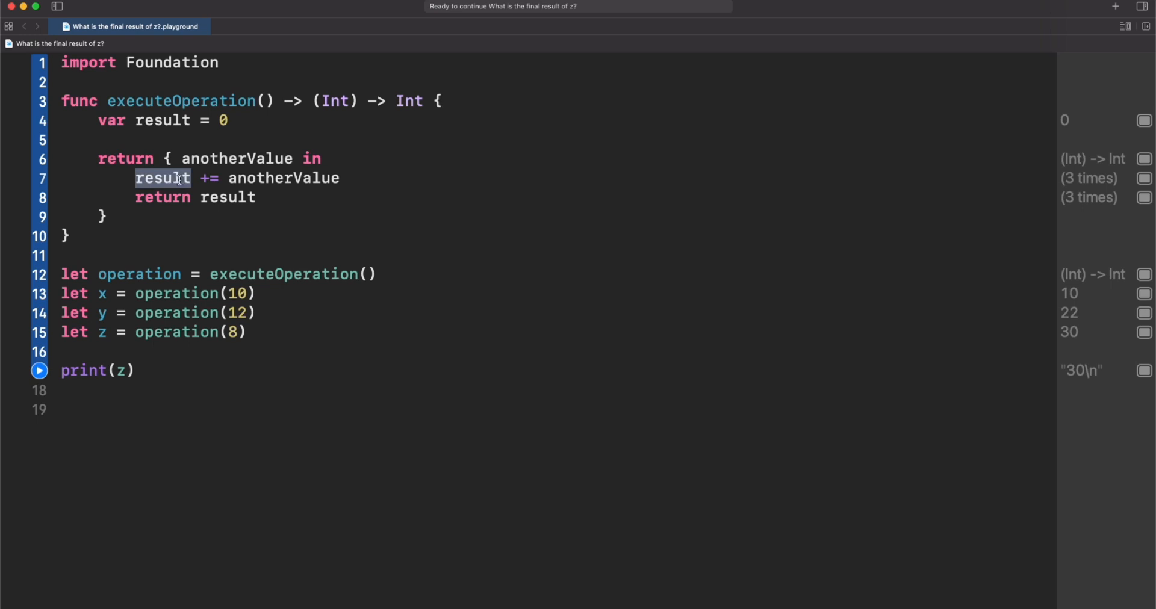
left_click(171, 198)
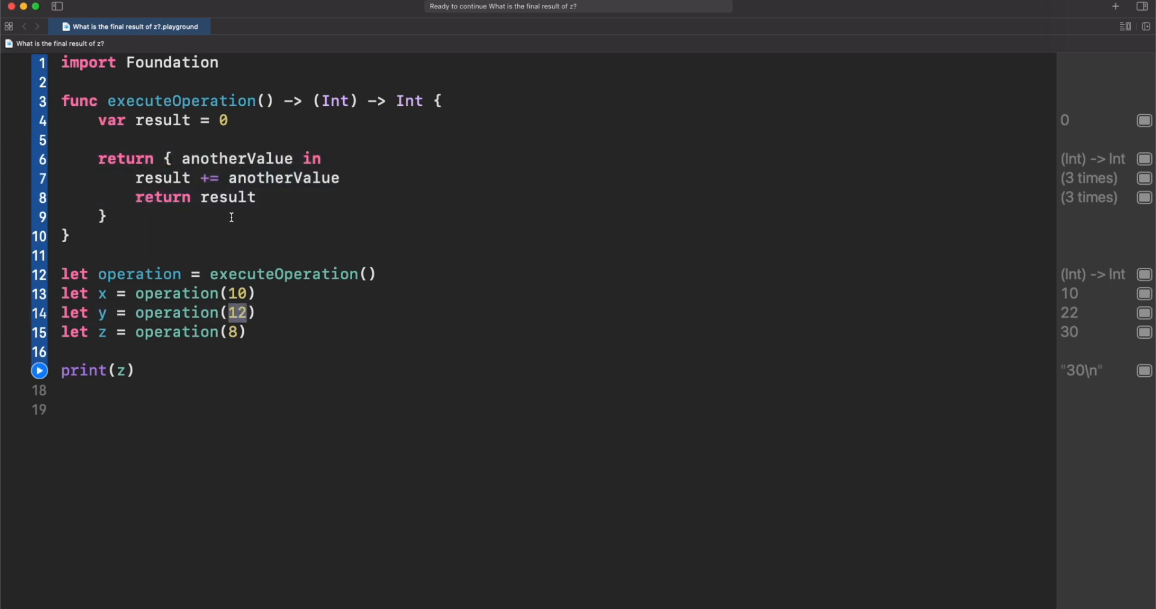
double_click(162, 120)
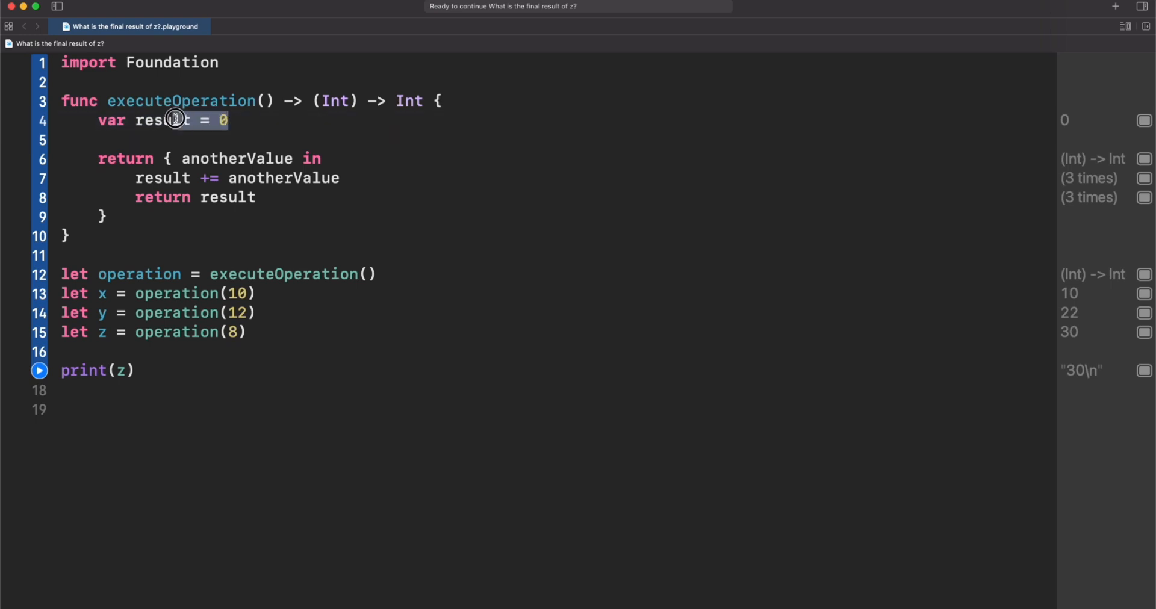
double_click(162, 119)
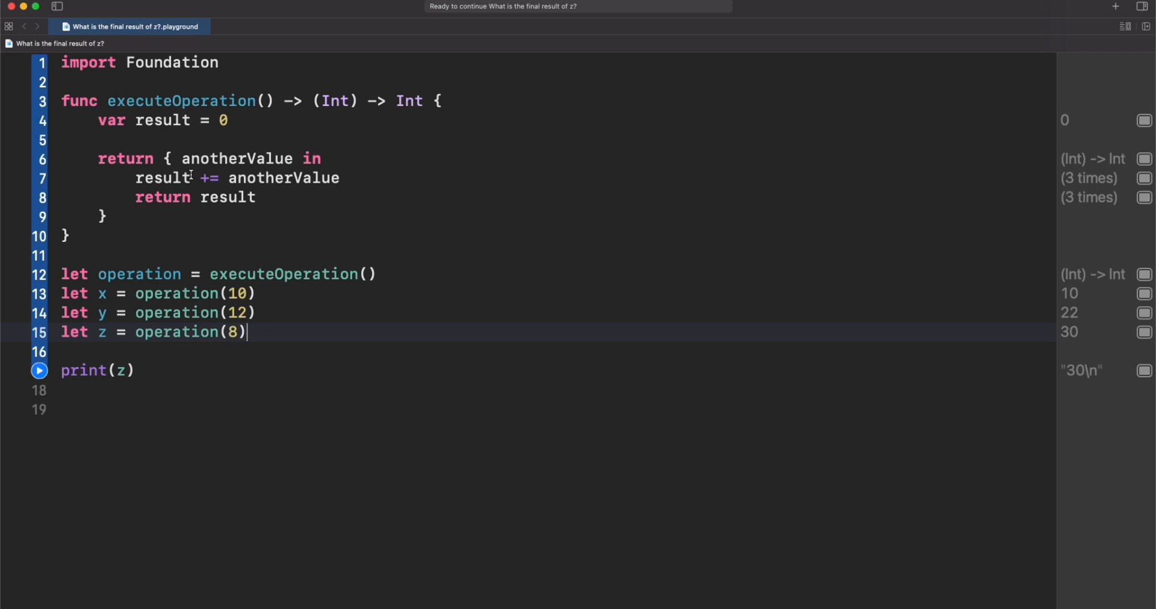
double_click(161, 178)
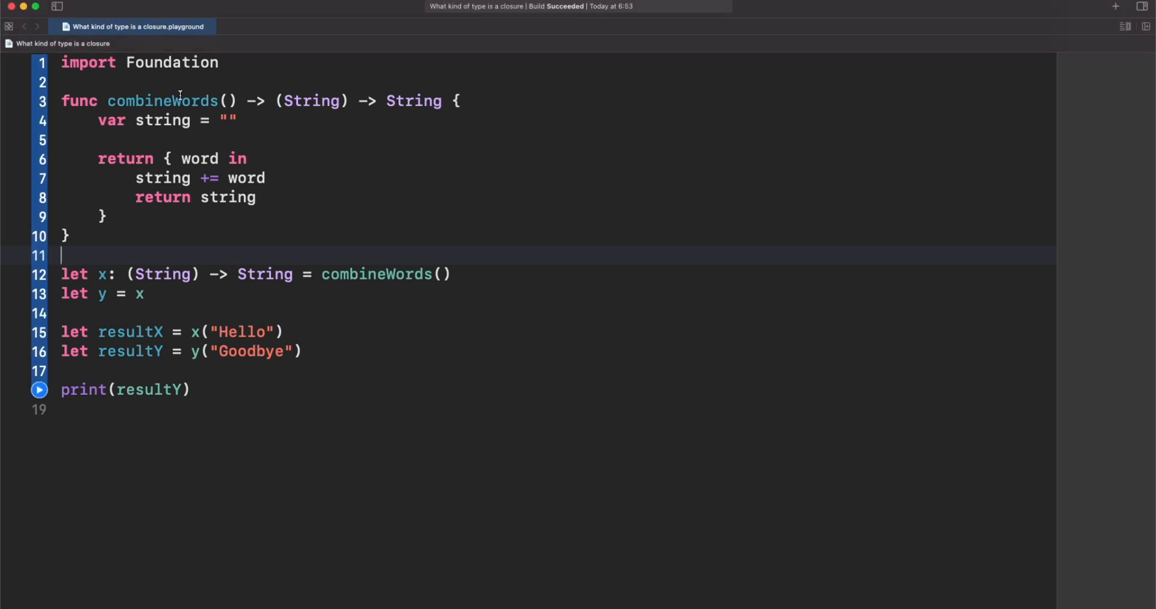
Highlight combineWords and the string variable, then place the caret on y's assignment
double_click(162, 100)
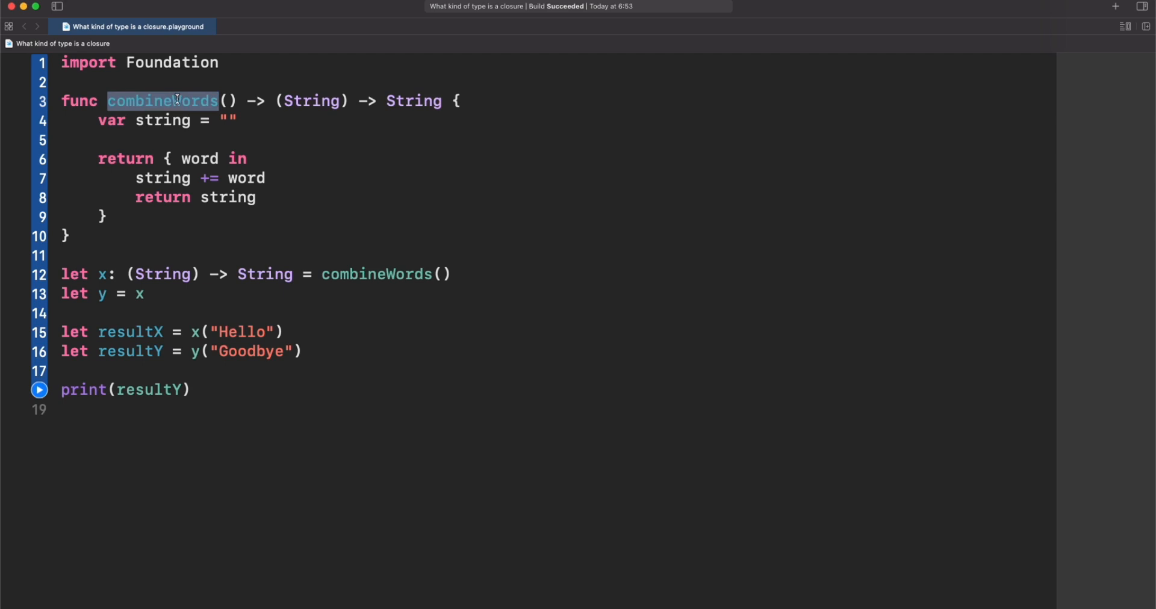
mouse_move(230, 154)
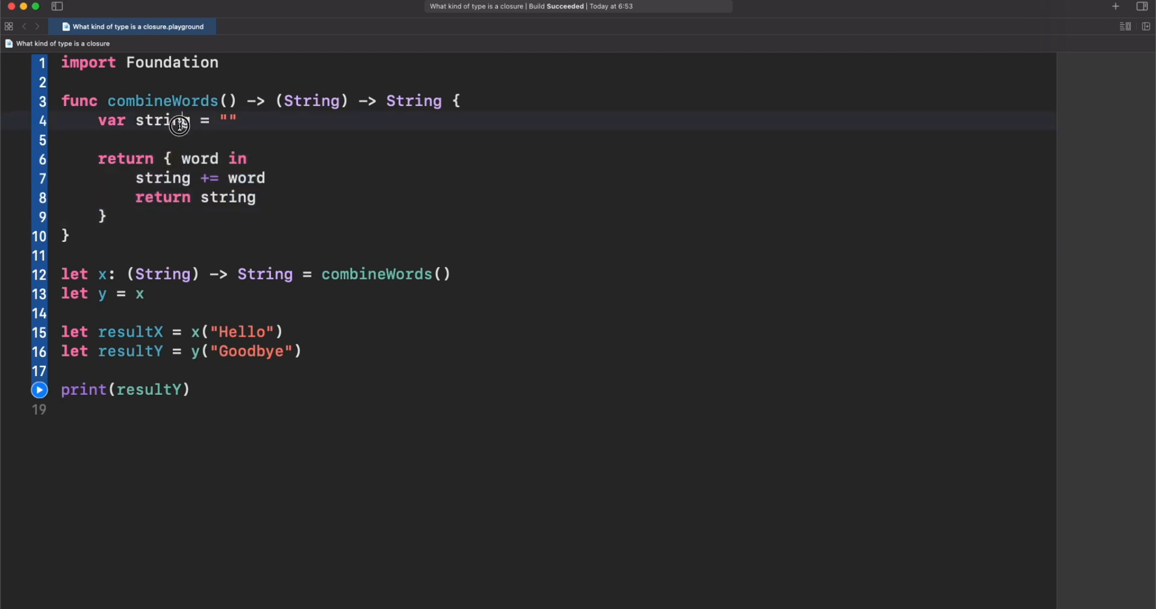
double_click(227, 120)
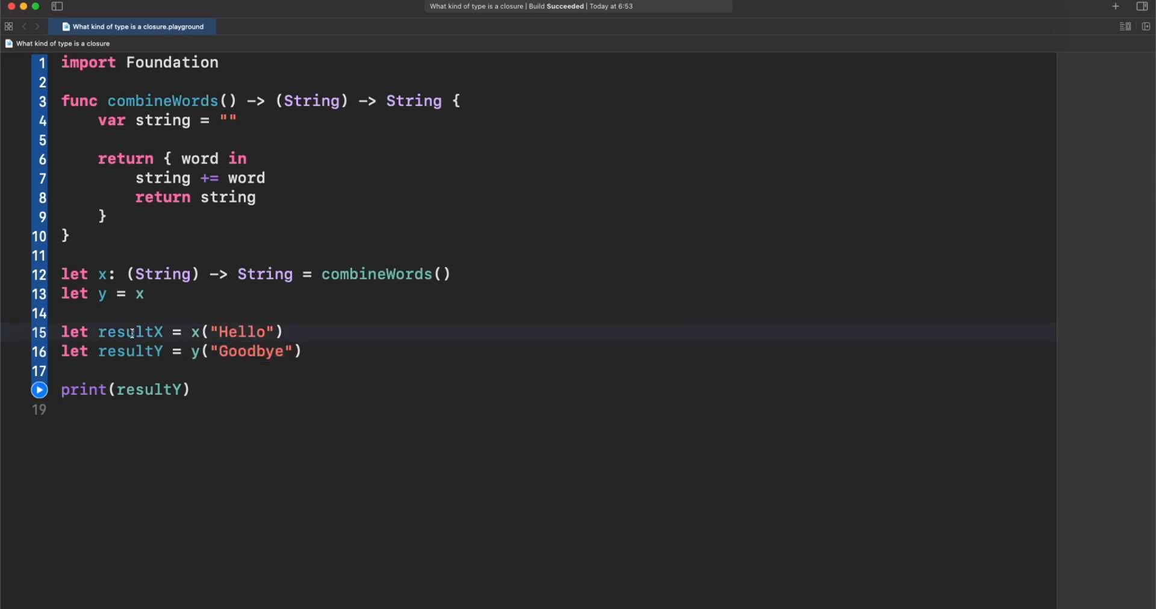
left_click(39, 391)
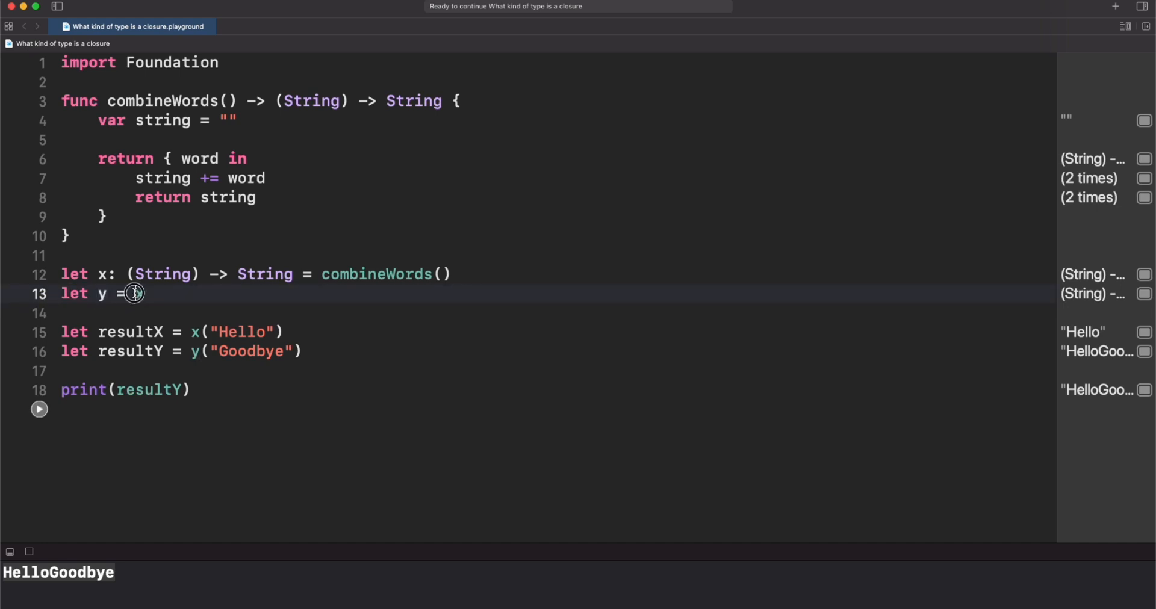
Assign x to y and rerun, examining the combineWords call and resultX's x call
type("x")
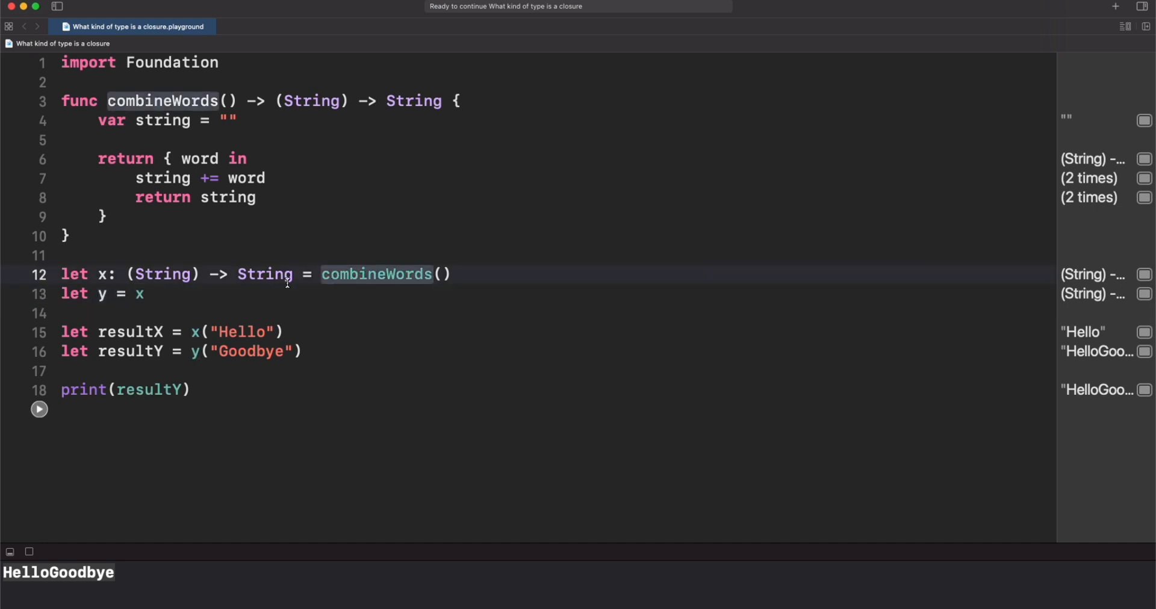
double_click(376, 274)
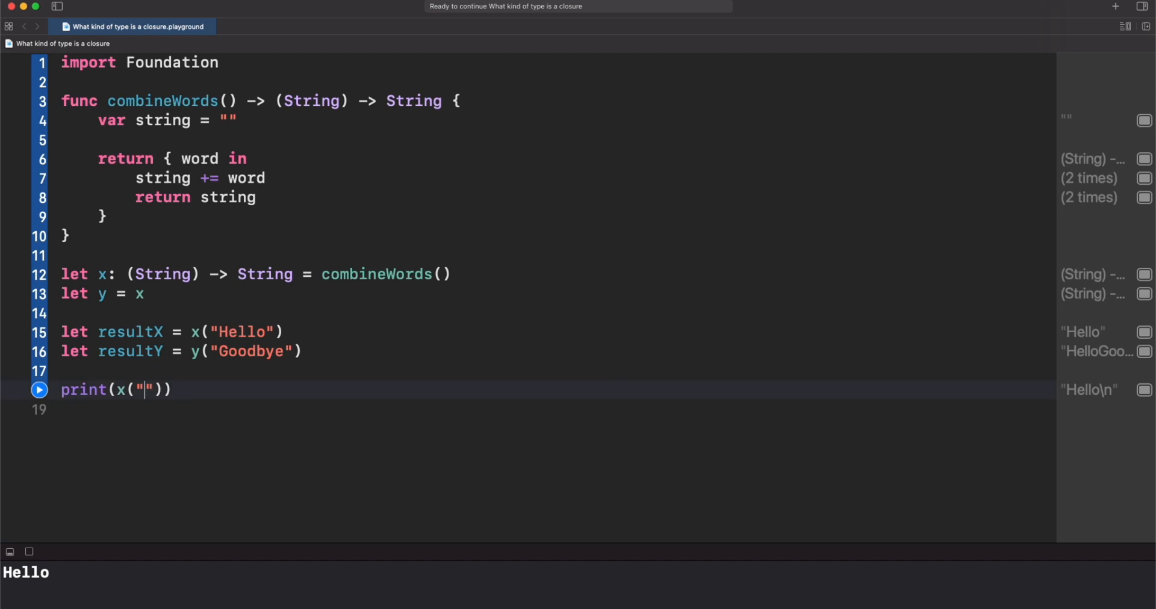
left_click(38, 389)
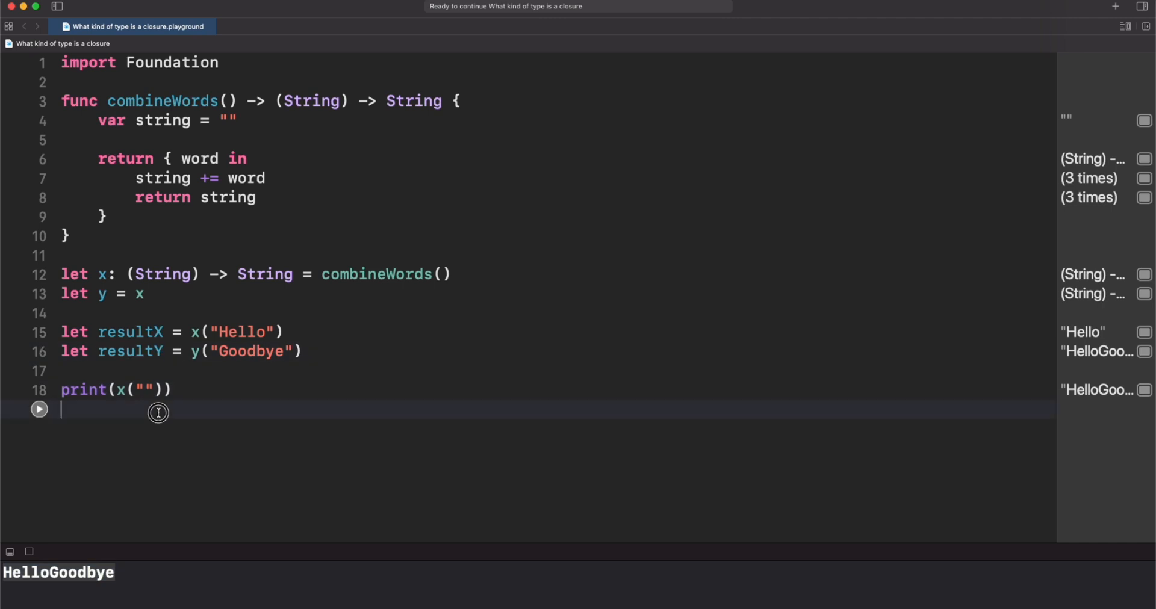
double_click(130, 351)
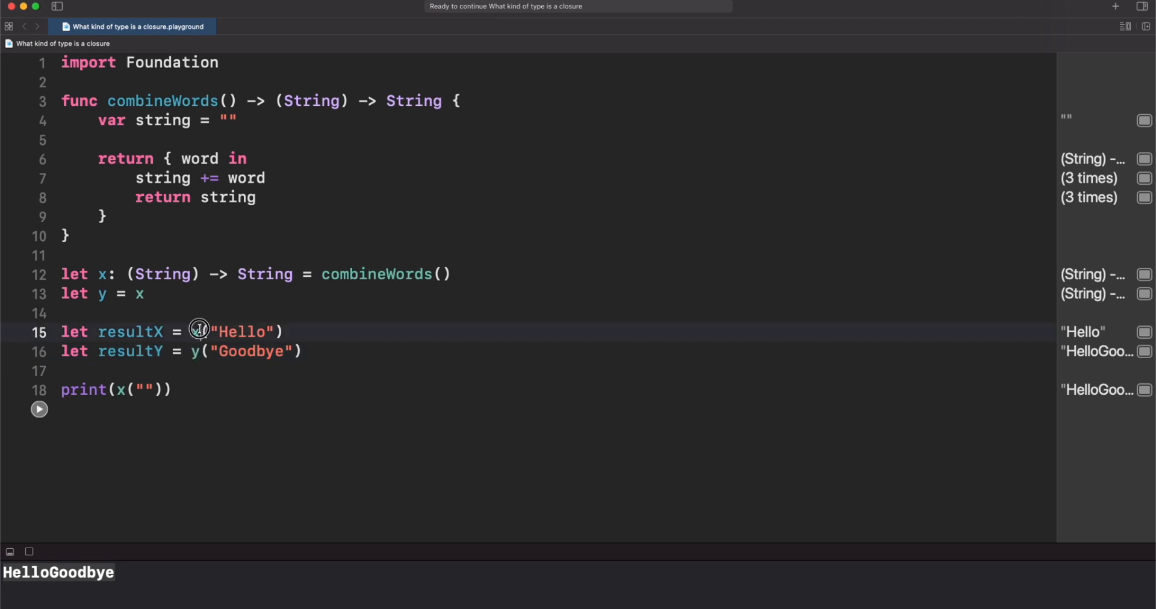
double_click(194, 332)
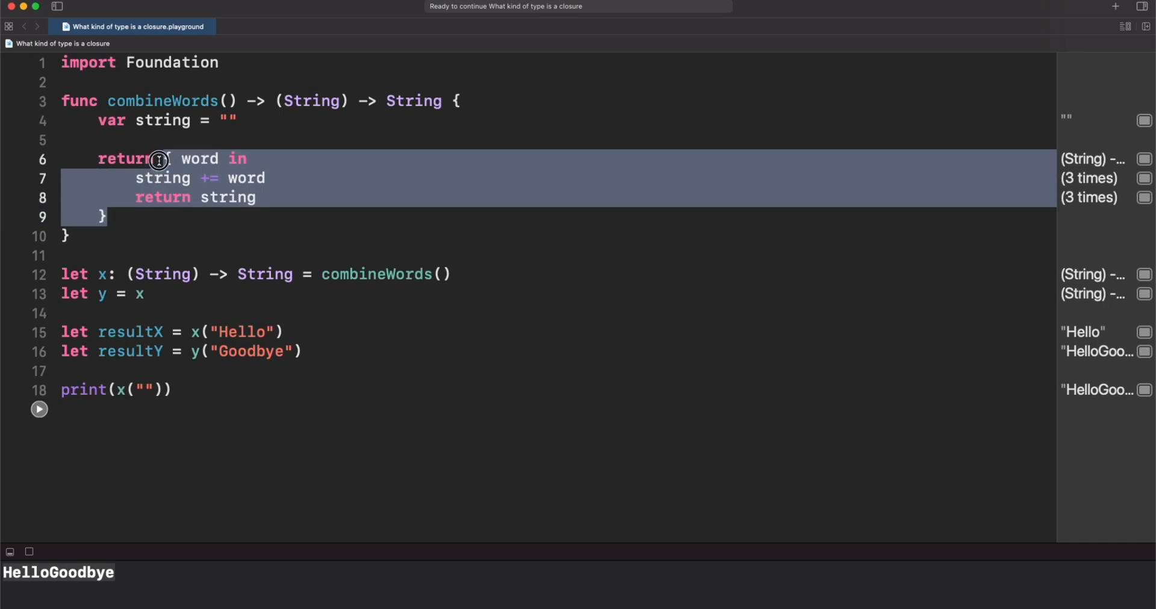
Delete String from x's (String) -> String annotation, then type String back in
left_click(158, 159)
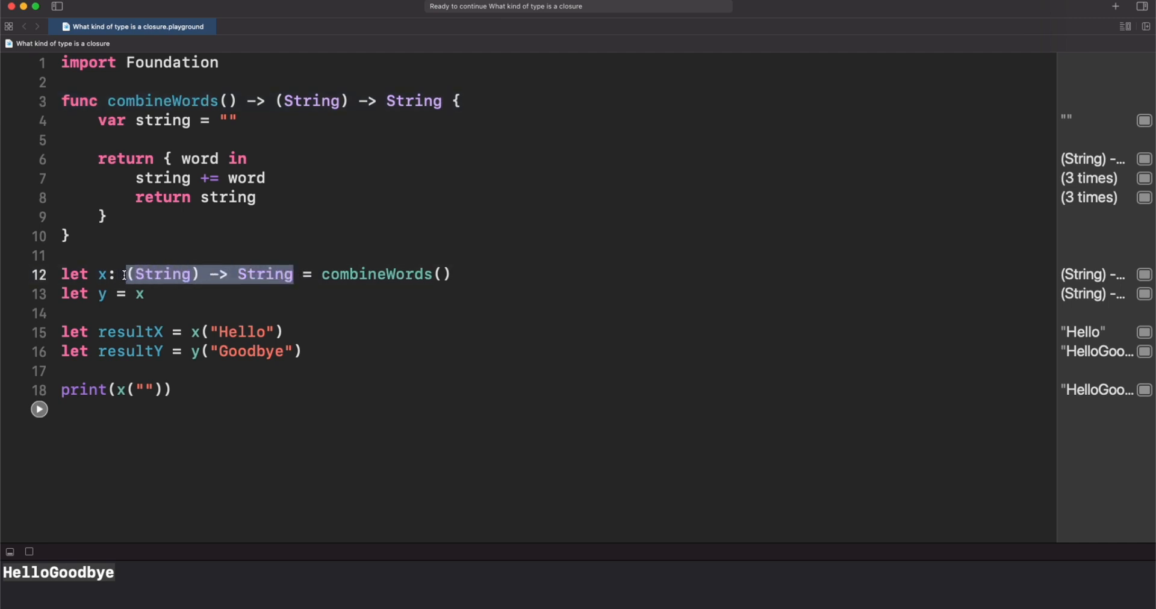
left_click(294, 274)
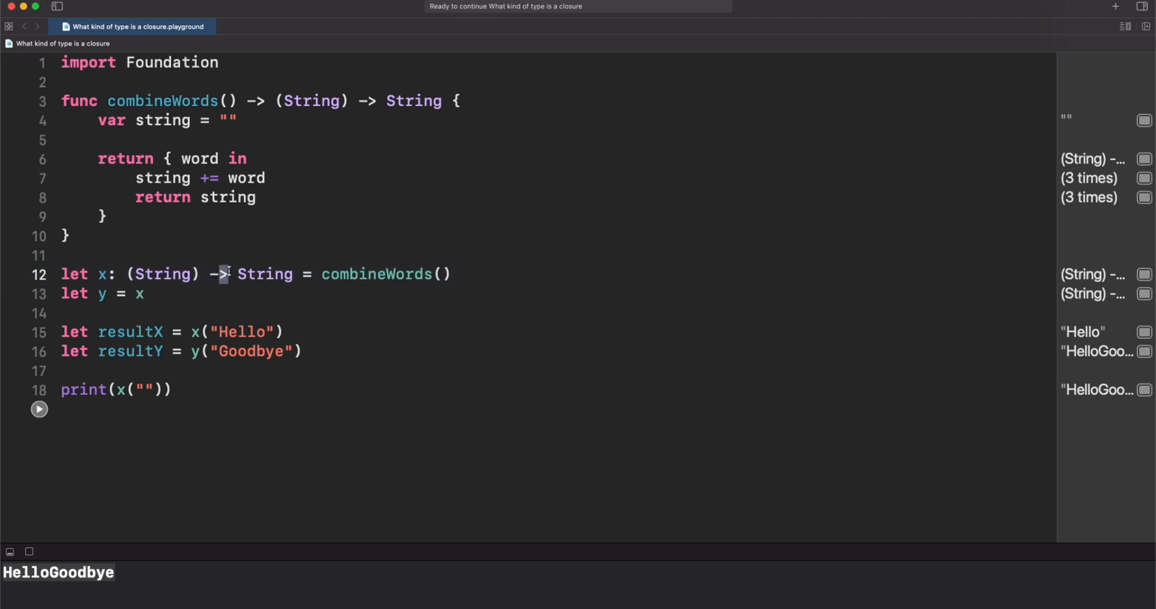
double_click(264, 274)
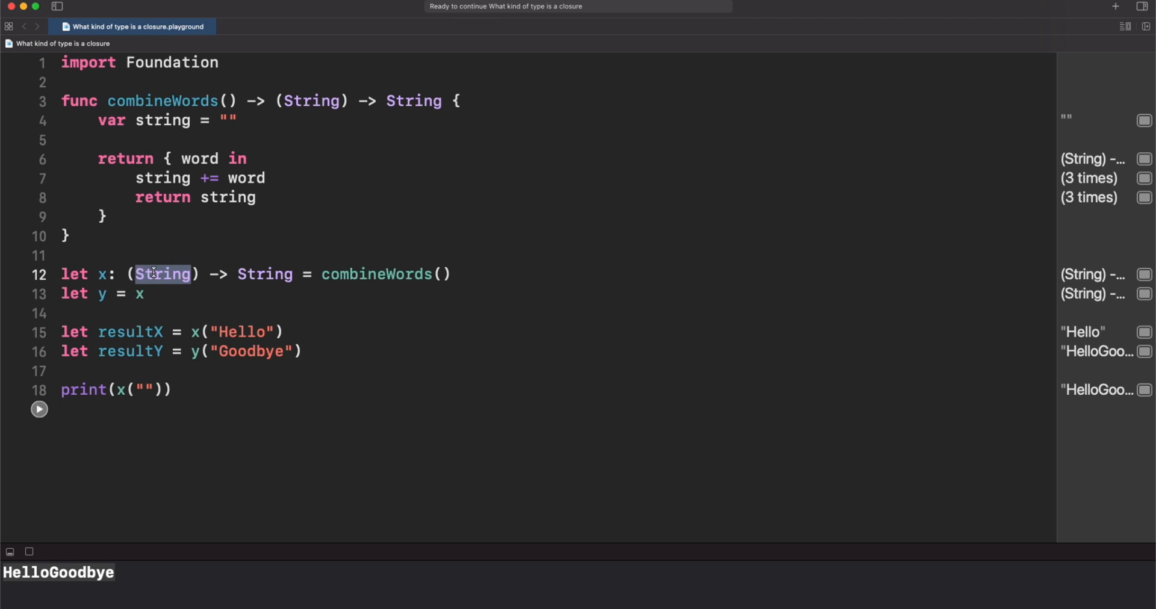
key("Delete")
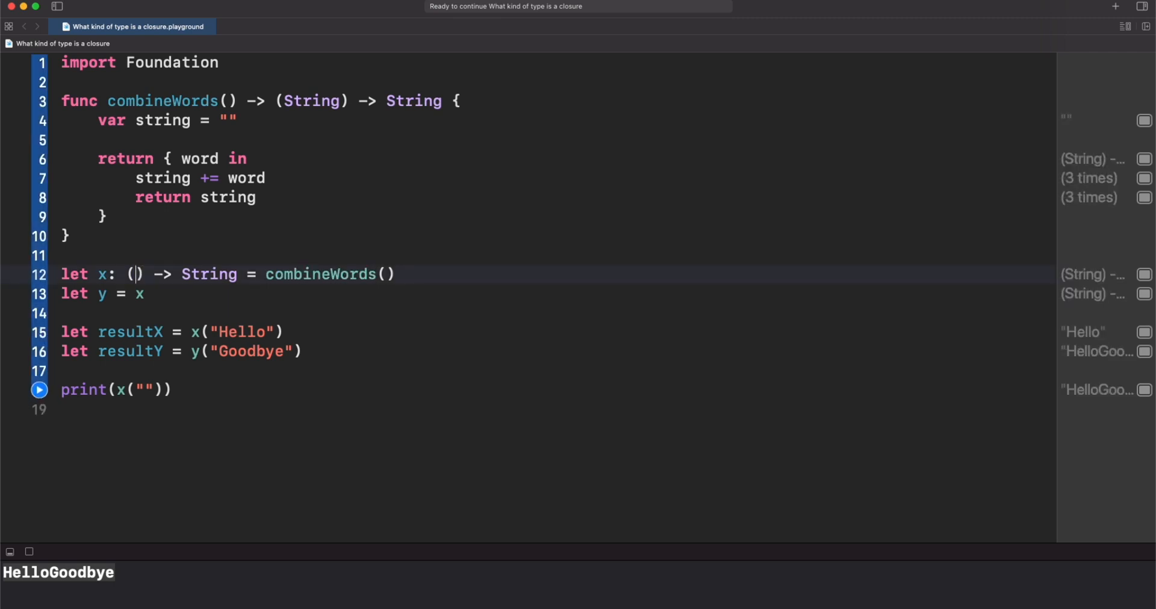
type("String")
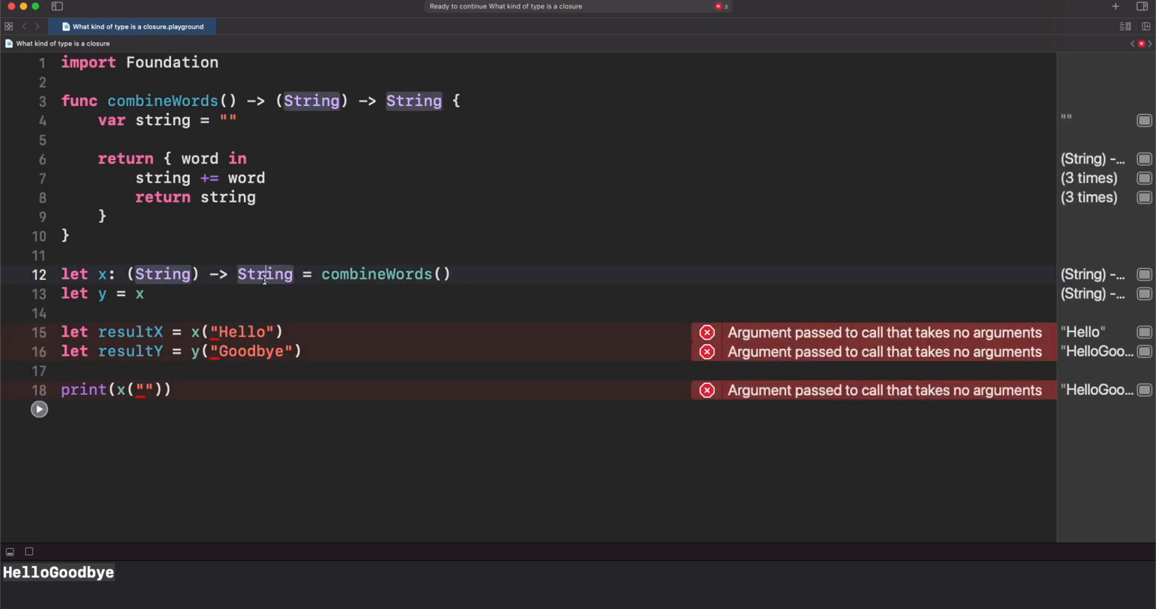